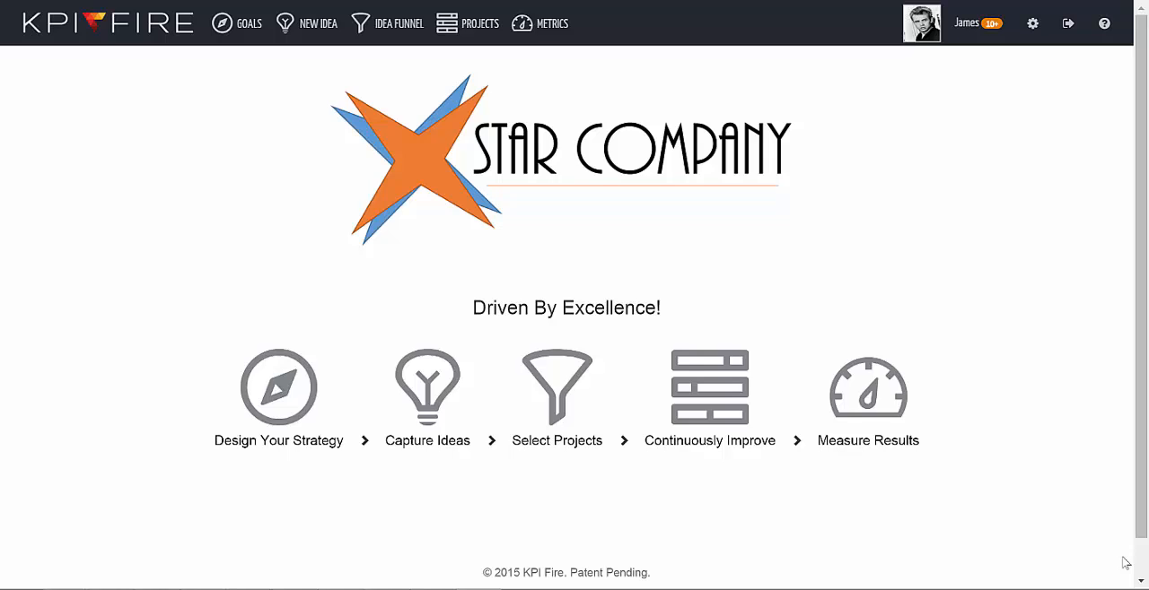
mouse_move(540, 23)
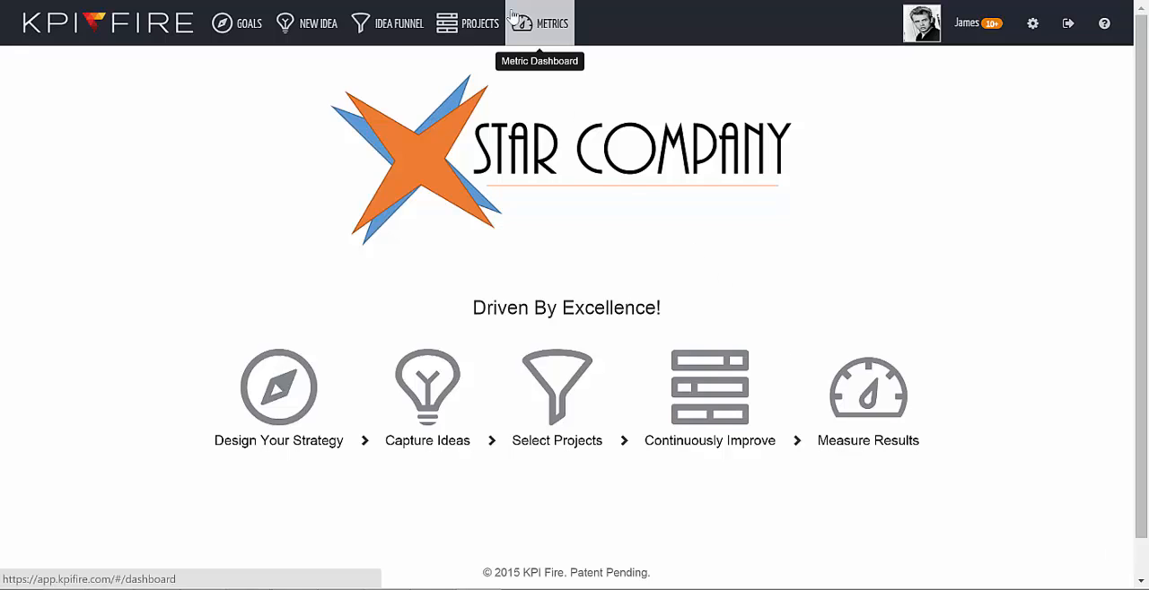
- Open the Brand New Co. 2015 Metric Dashboard from the METRICS menu
click(551, 23)
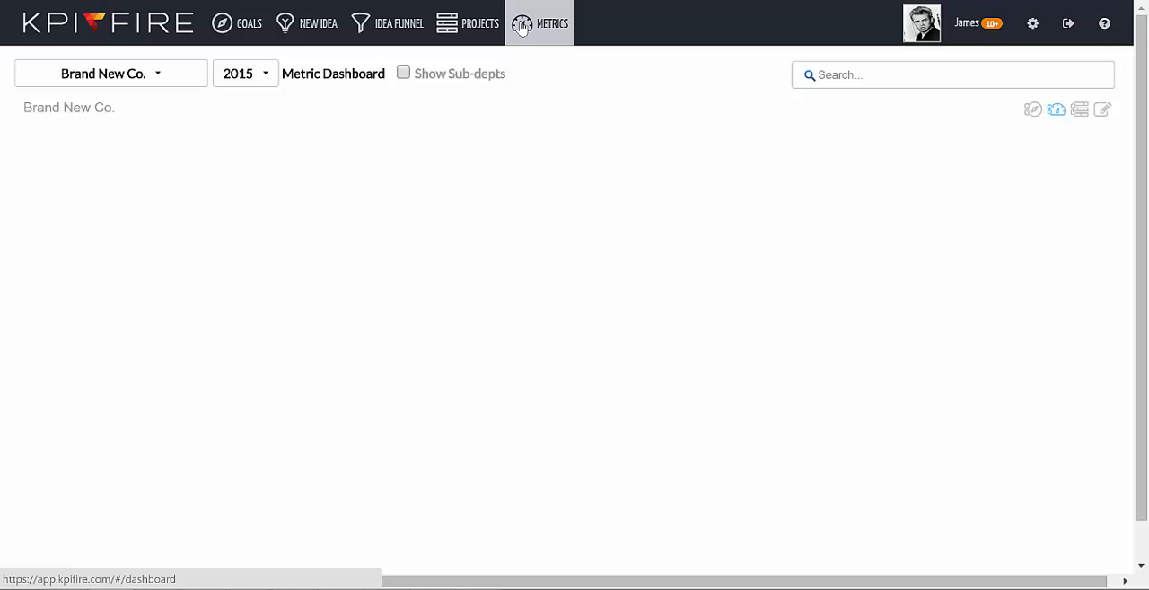
click(539, 24)
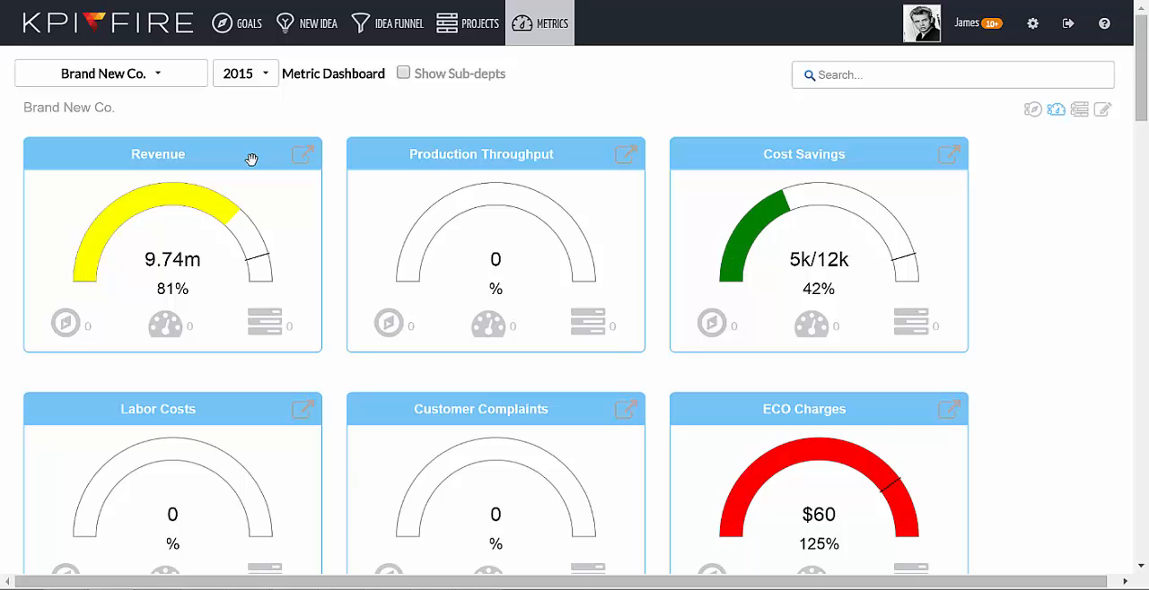
- Choose Operations from the dashboard's department dropdown
click(111, 73)
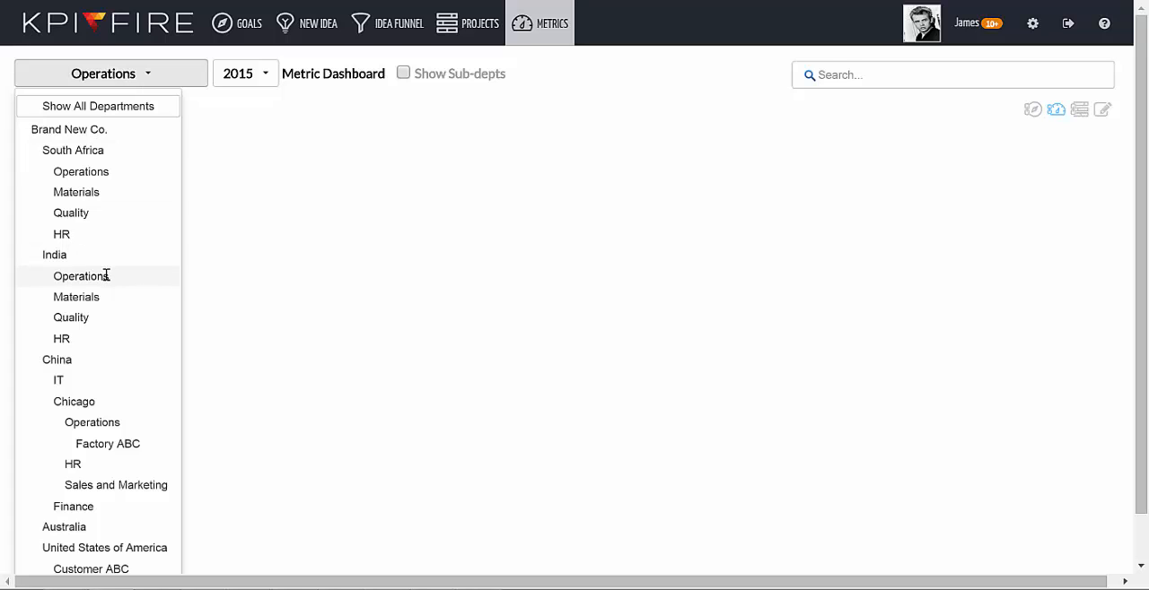
click(81, 275)
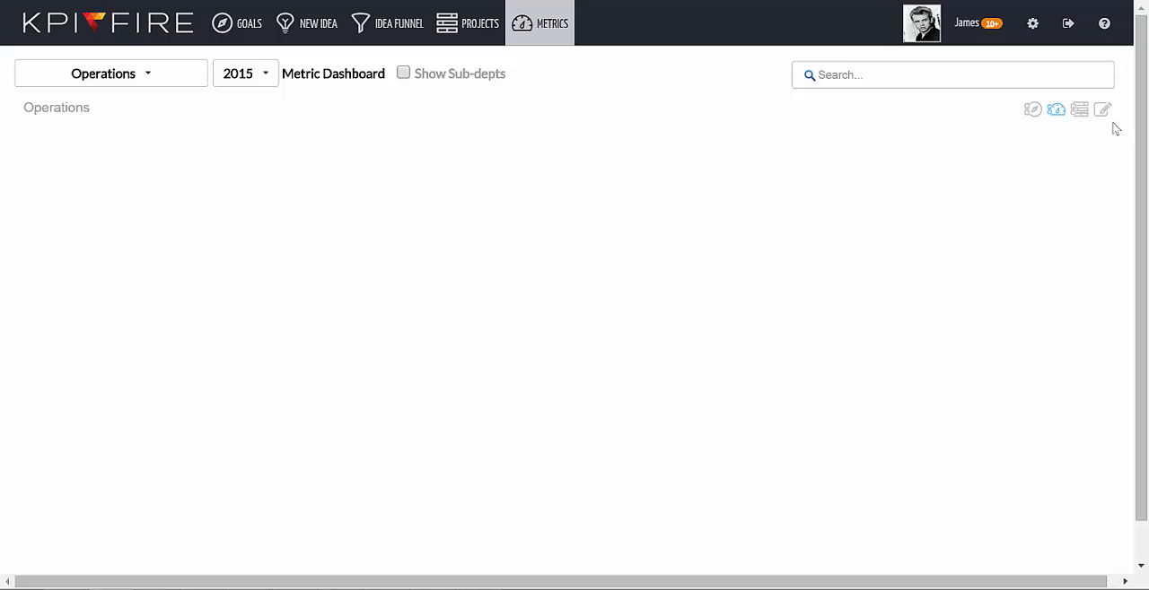
mouse_move(1103, 110)
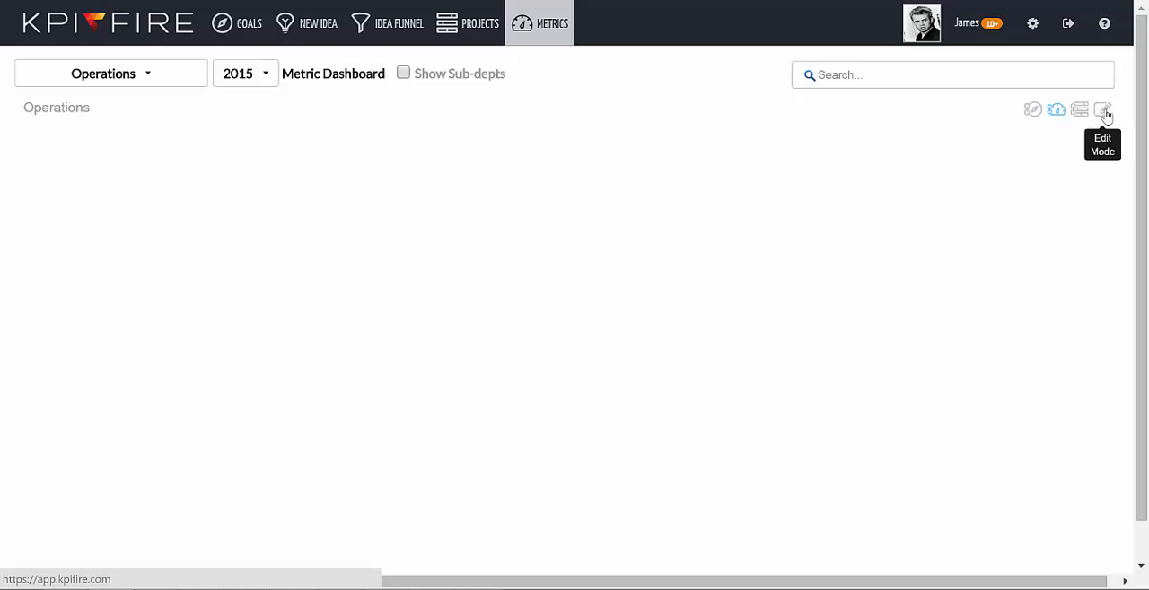
- In Edit Mode, create Throughput on Line A, Yield on Line A and Downtime Line A metrics
click(1102, 110)
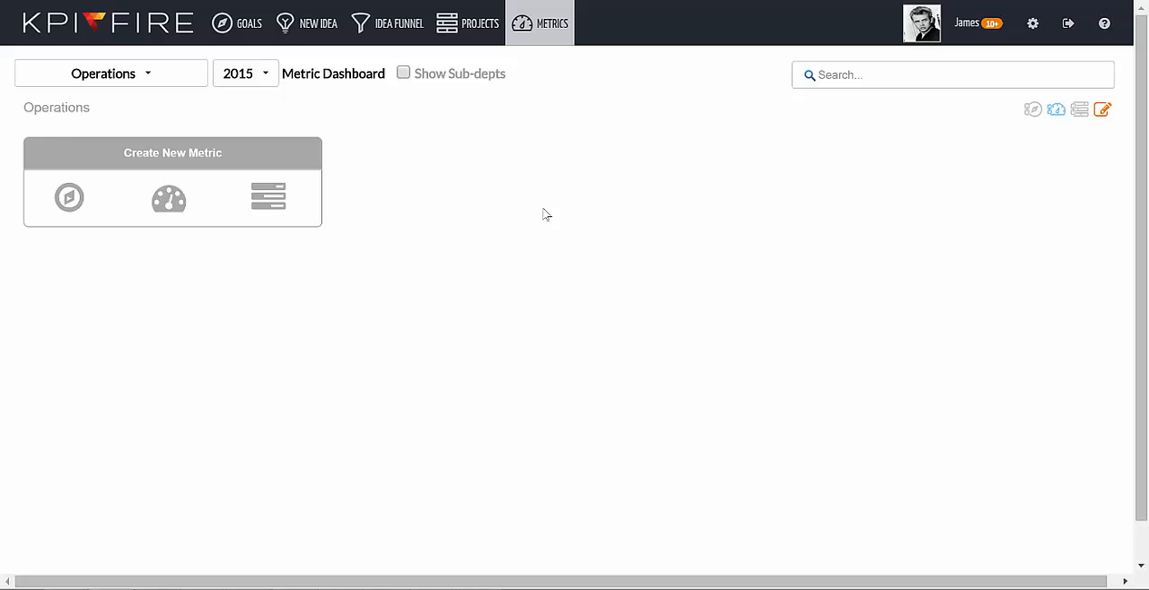
click(172, 152)
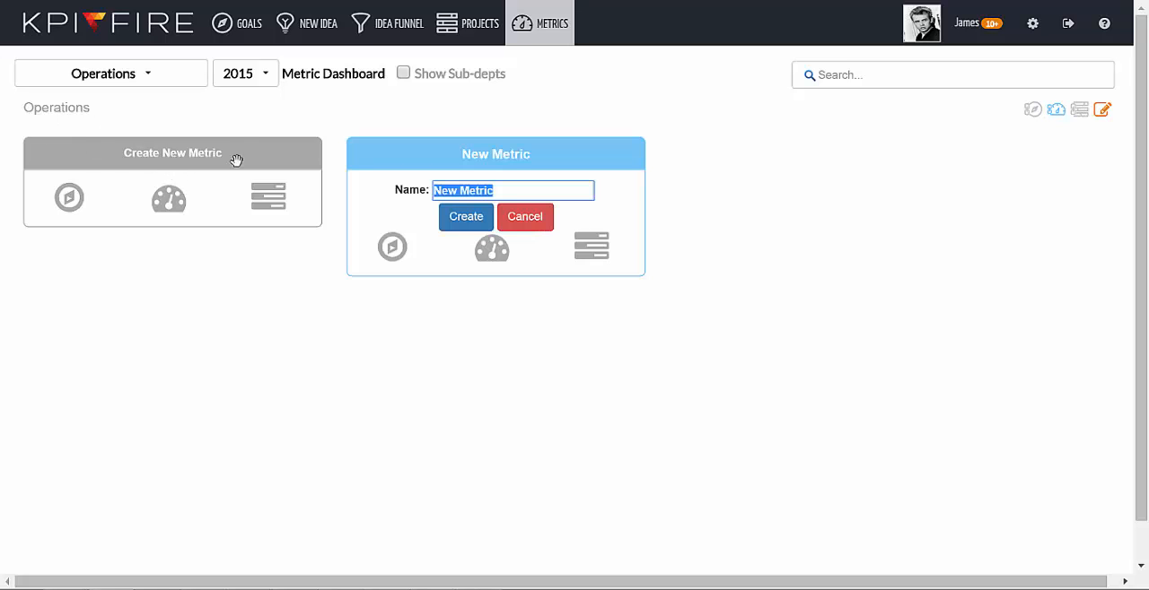
text(Throu)
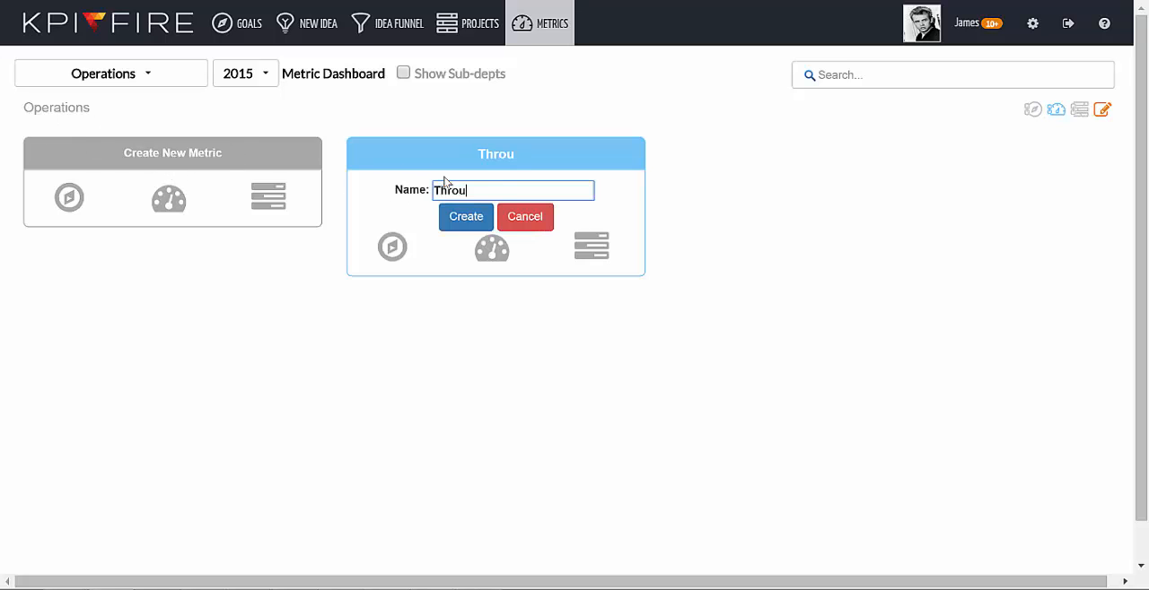
click(466, 216)
text(Yield on Line)
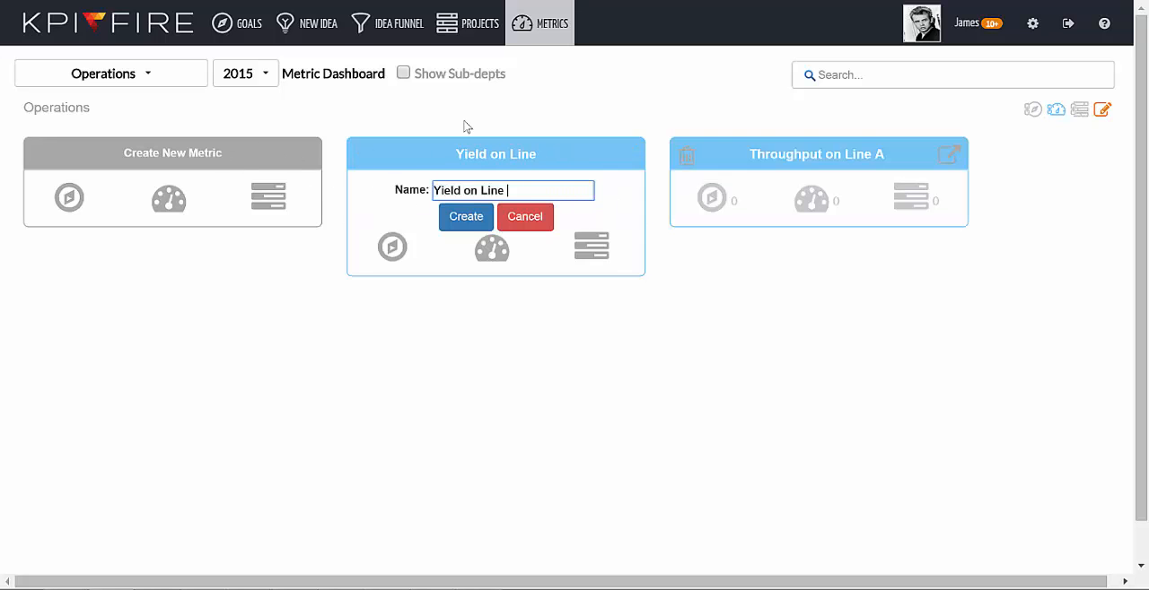
click(465, 217)
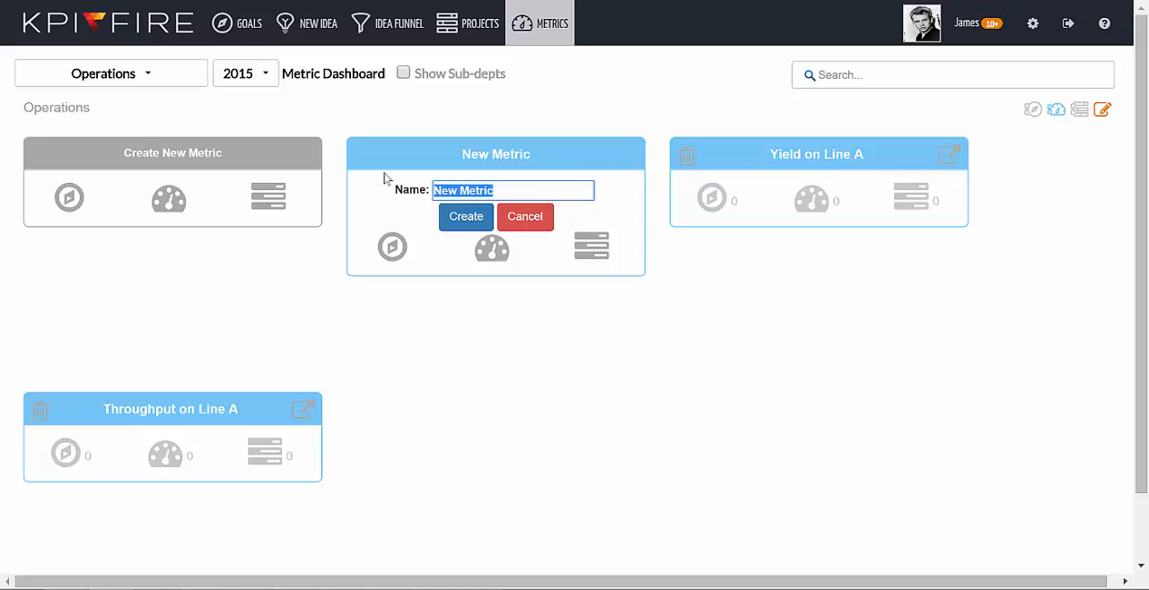
click(465, 216)
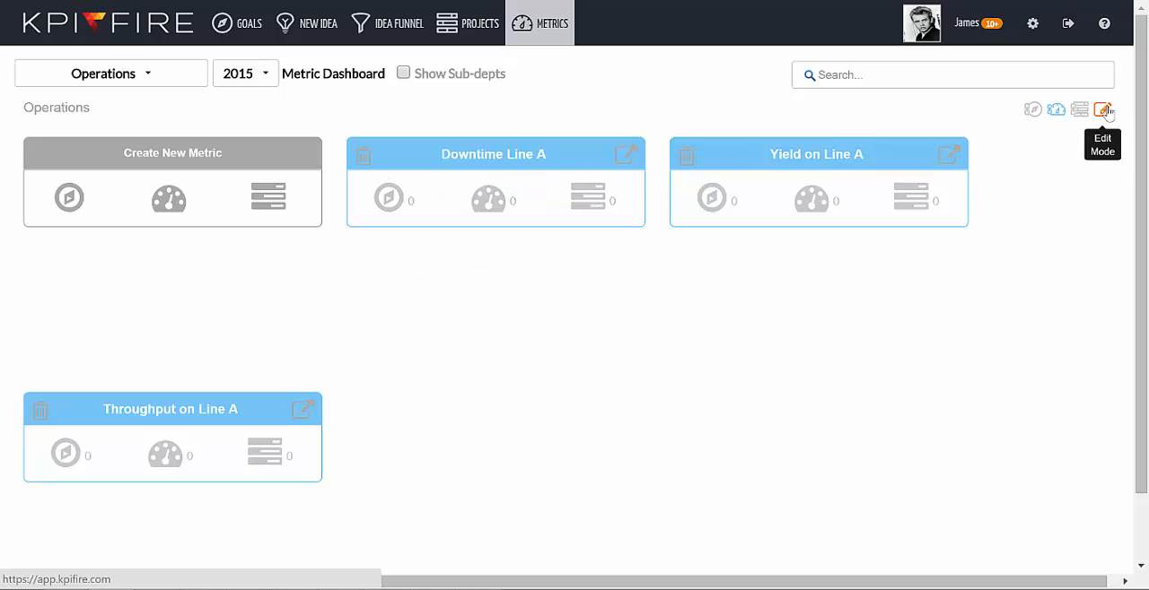
click(1102, 110)
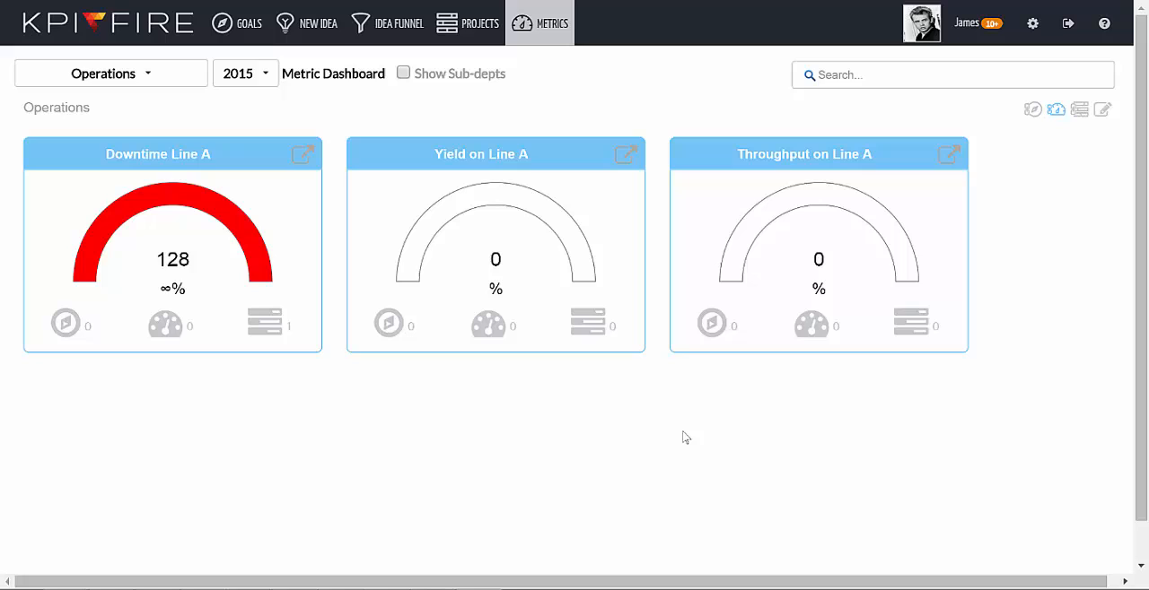
mouse_move(1102, 109)
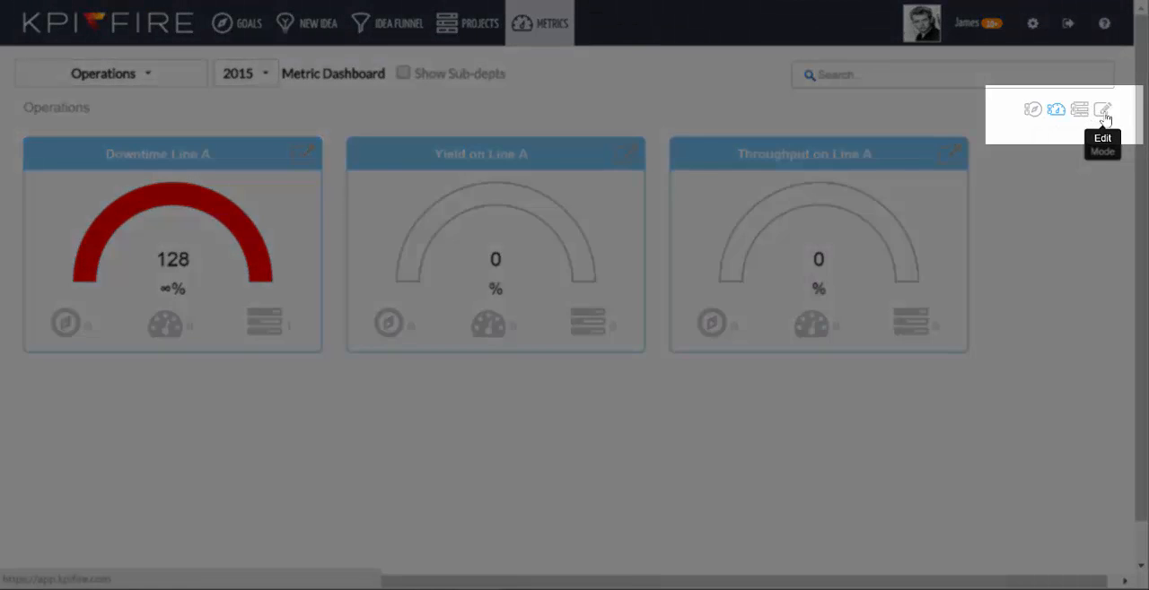
- Create Front Line Yield and Back Line Yield as linked sub-metrics of Yield on Line A
click(1102, 109)
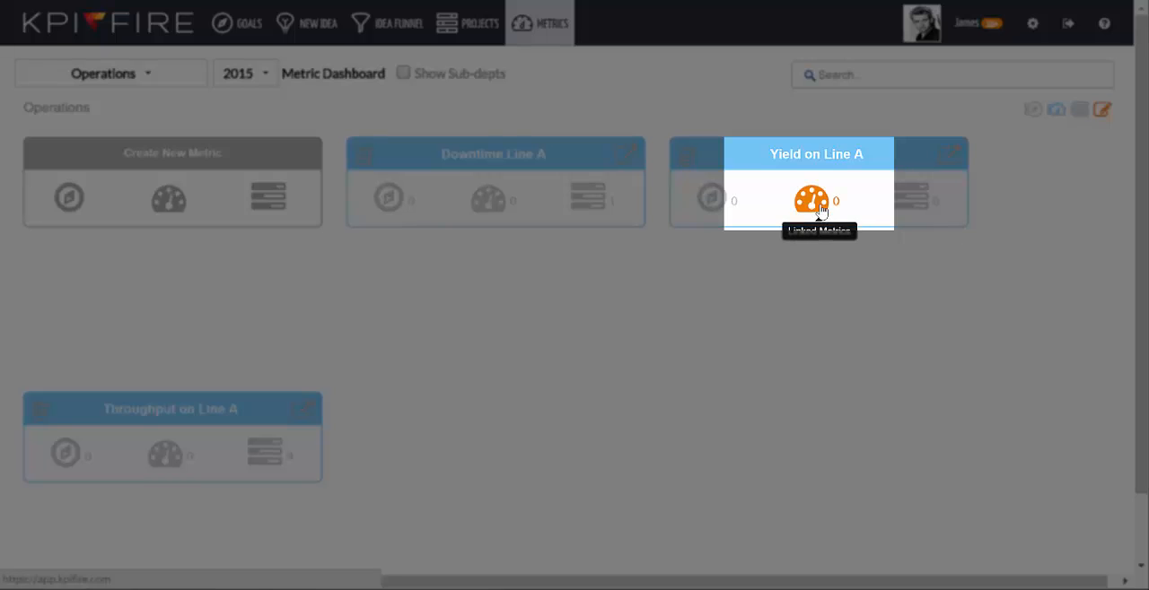
click(816, 200)
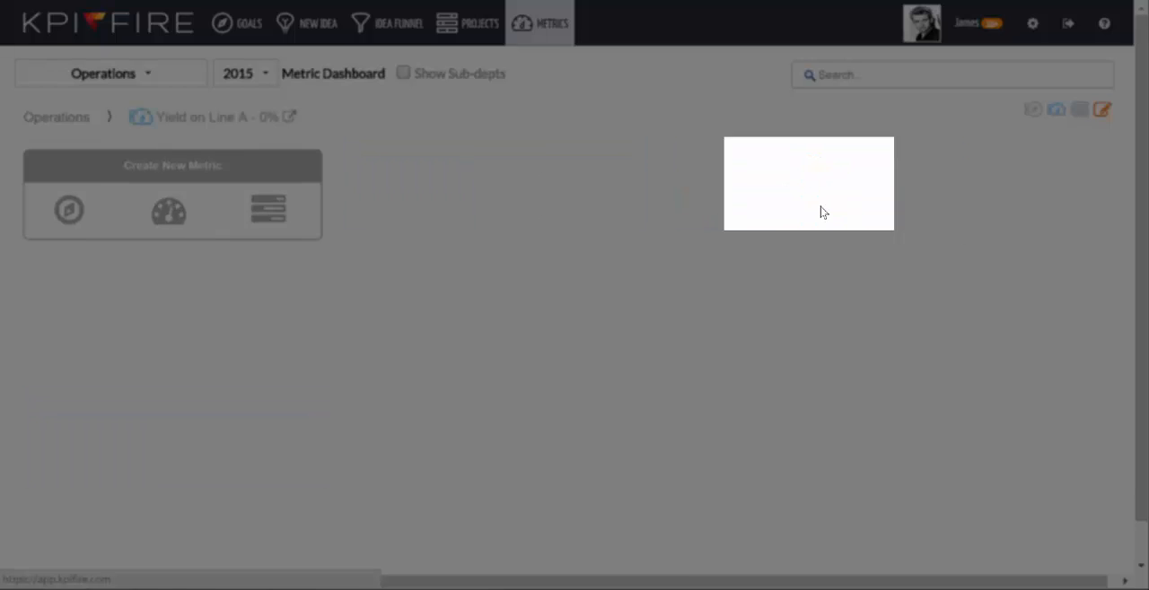
click(172, 165)
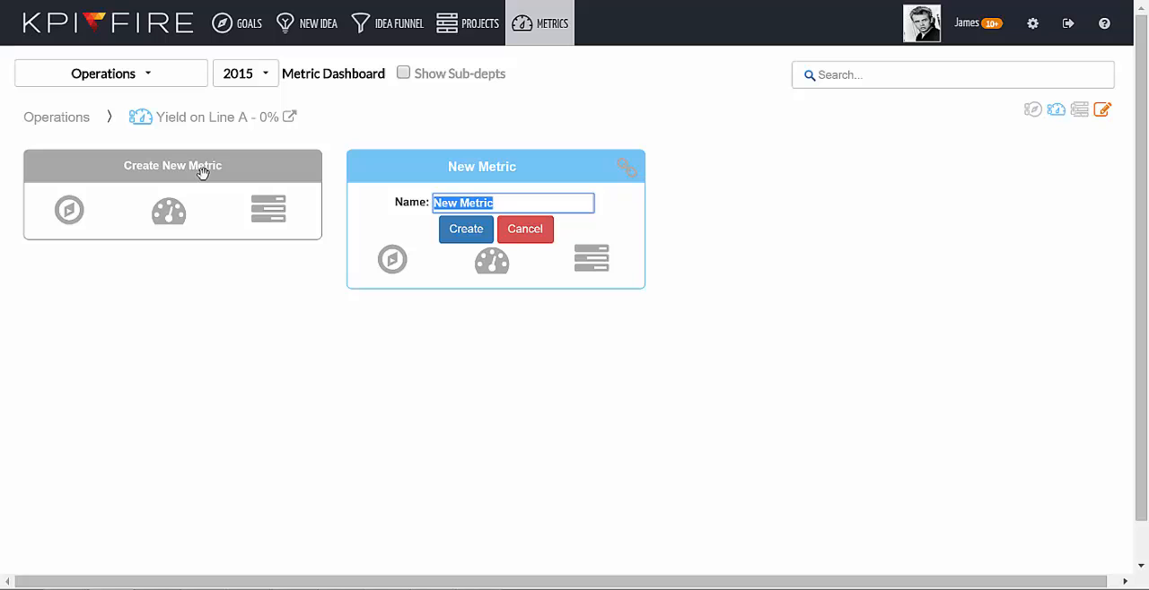
text(Front Lin)
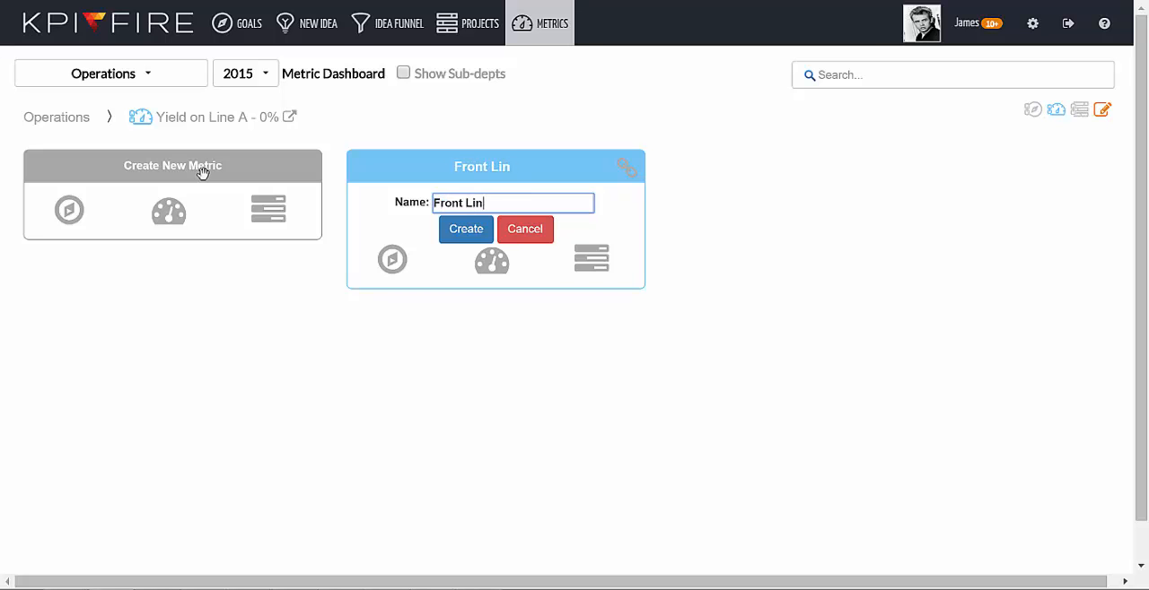
click(466, 229)
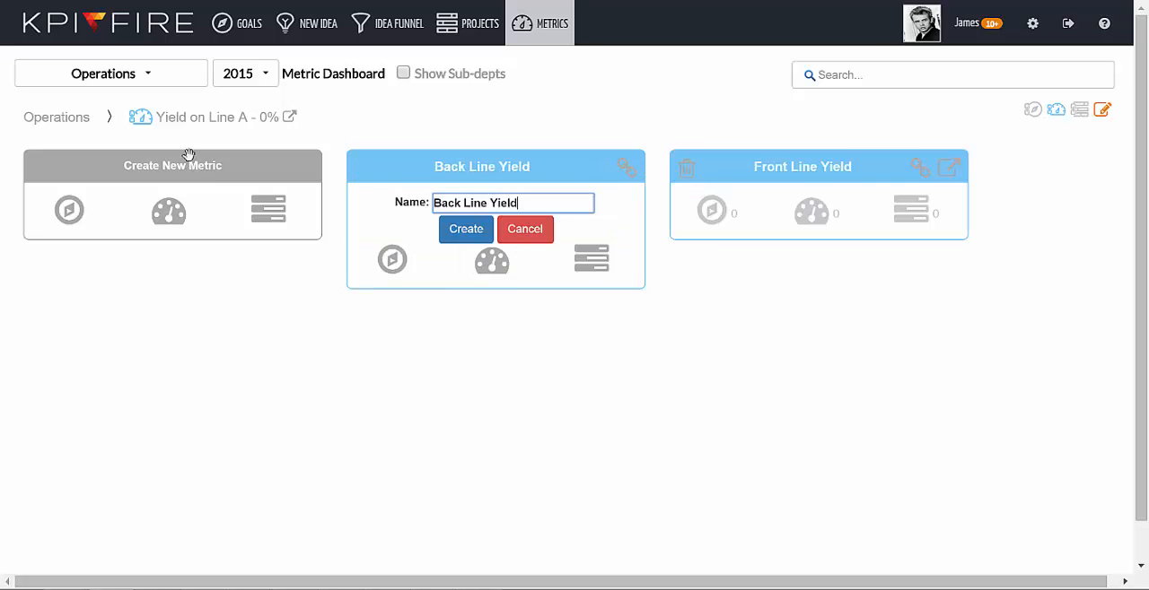
click(466, 228)
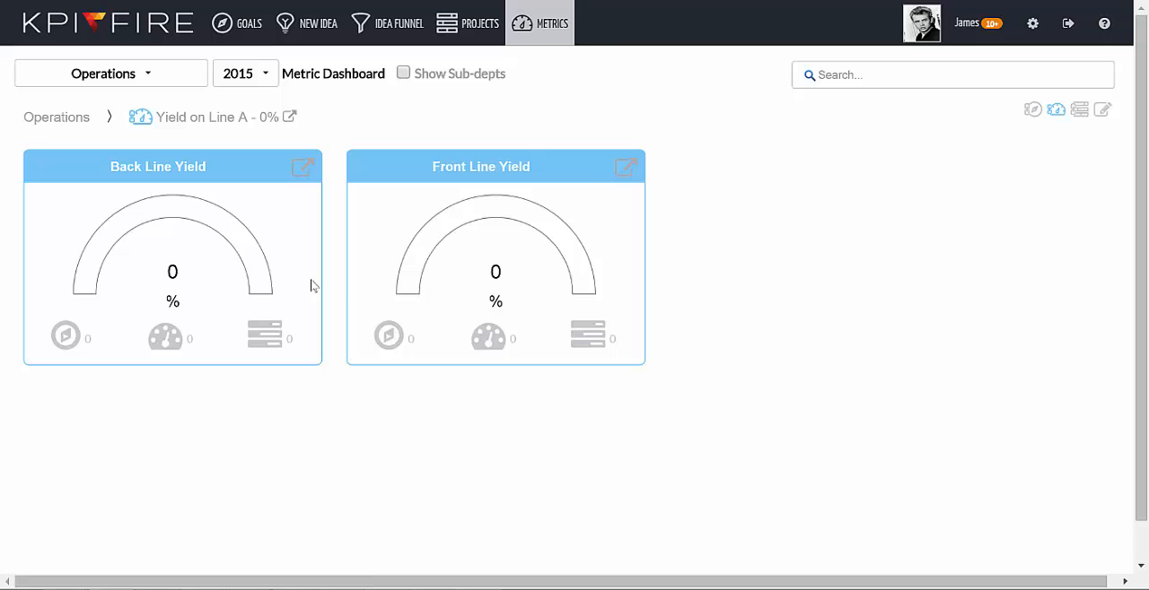
mouse_move(288, 257)
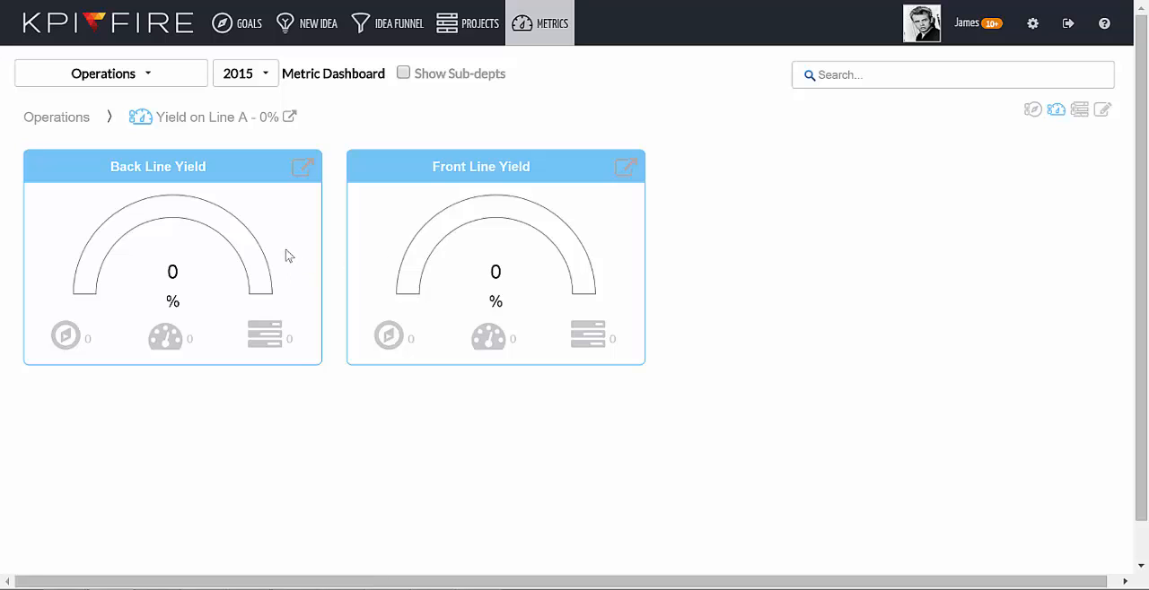
mouse_move(177, 123)
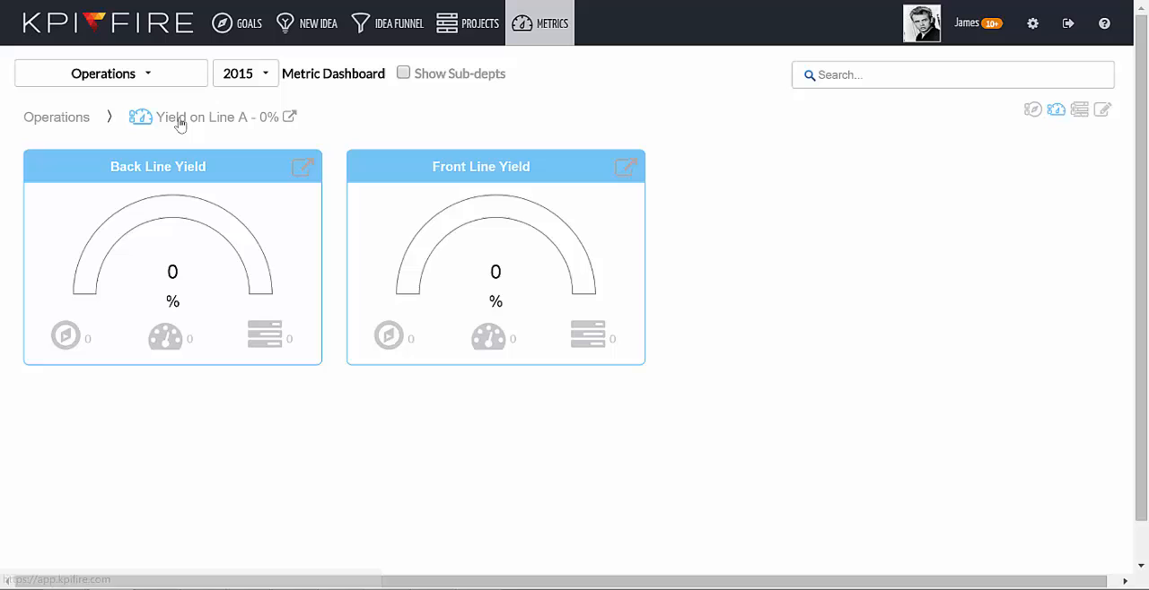
mouse_move(184, 128)
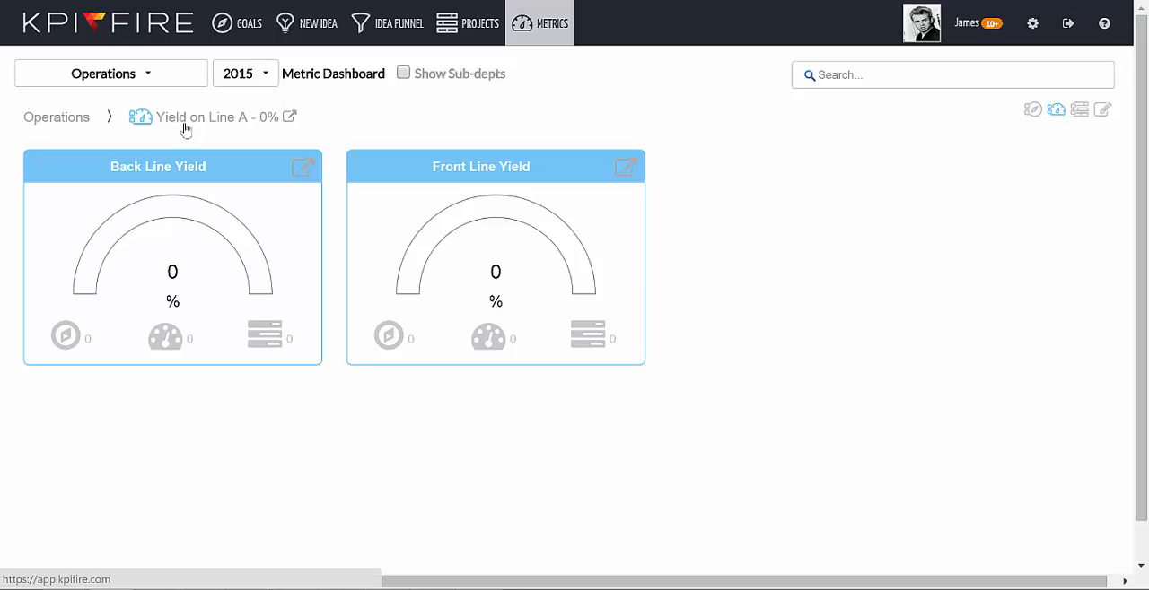
- Enter Back Line Yield's monthly 95% actuals against a 100% target, then save
click(302, 168)
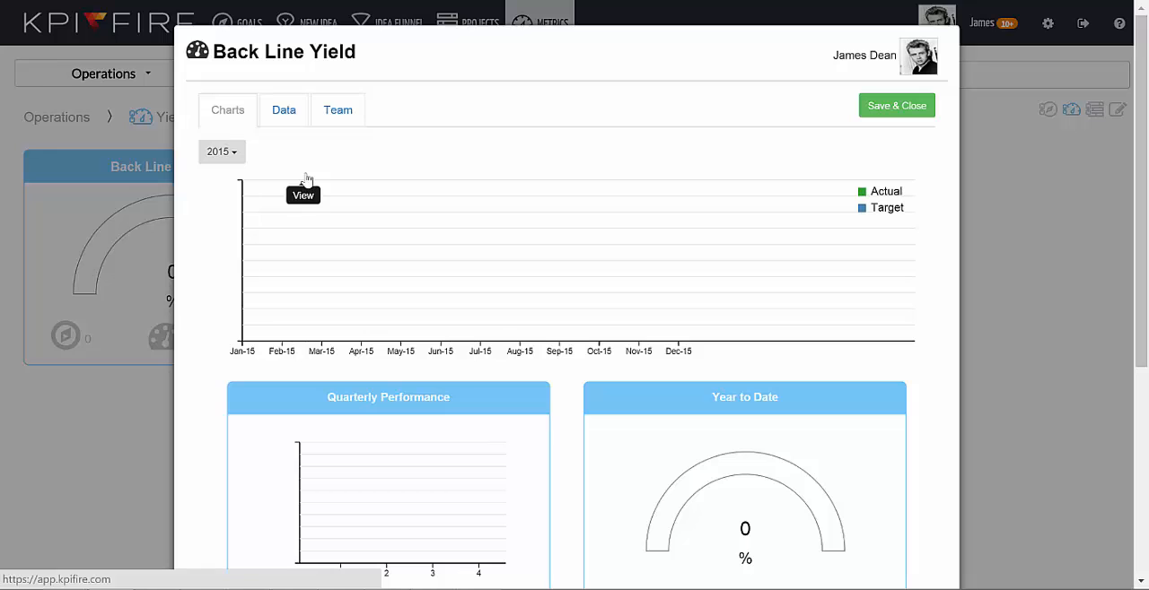
click(284, 110)
text(.)
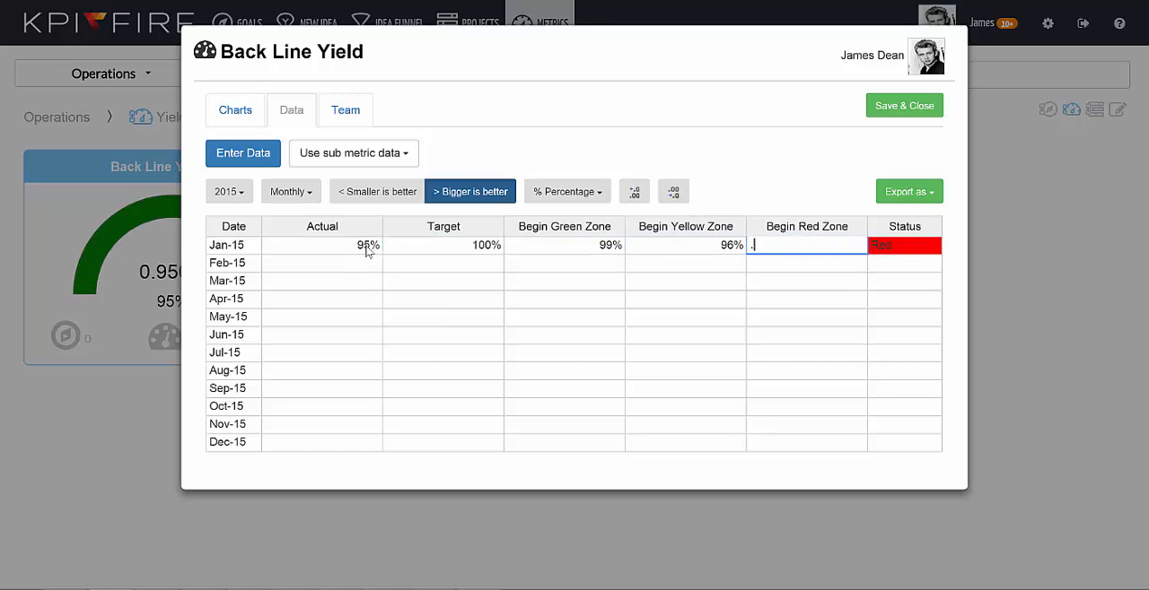
text(0%)
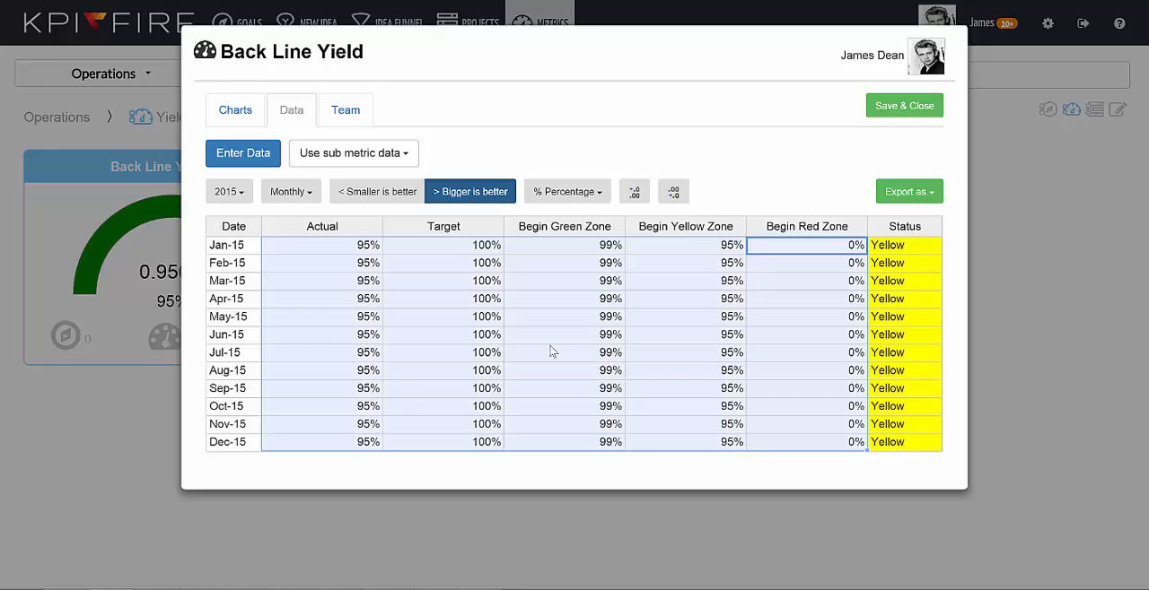
click(903, 105)
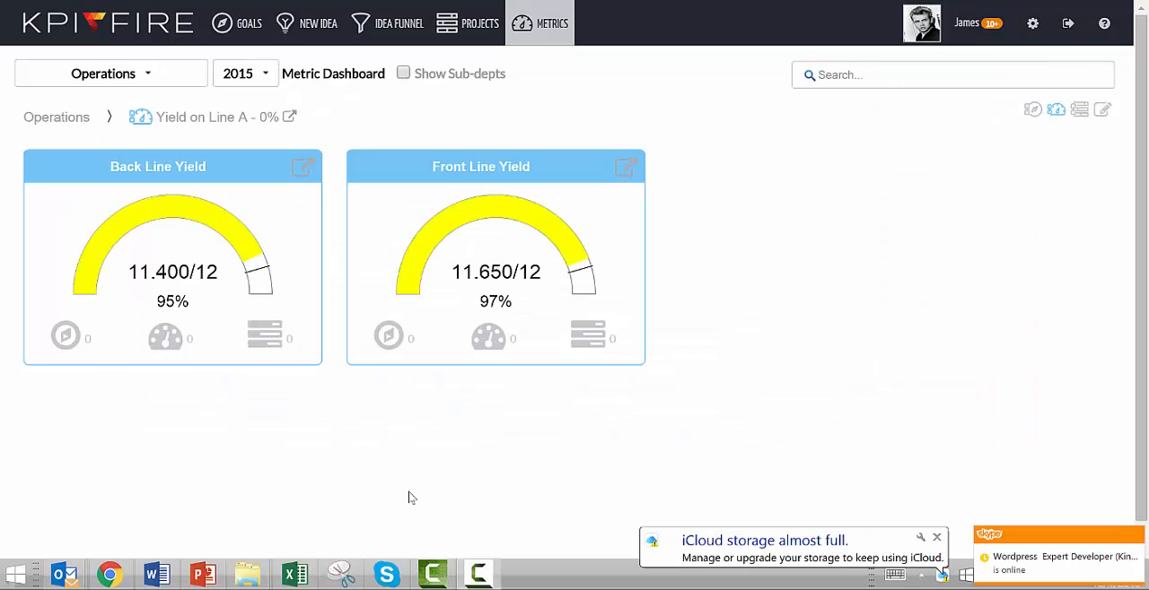
mouse_move(291, 117)
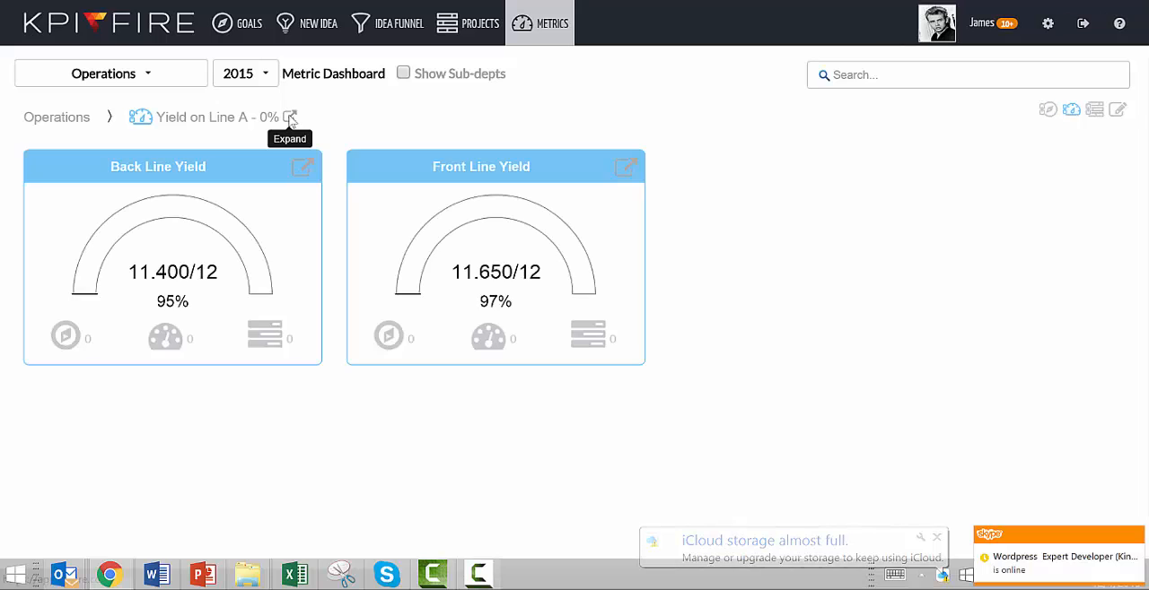
- On Yield on Line A's Data tab, choose 'Average sub metric data'
click(289, 116)
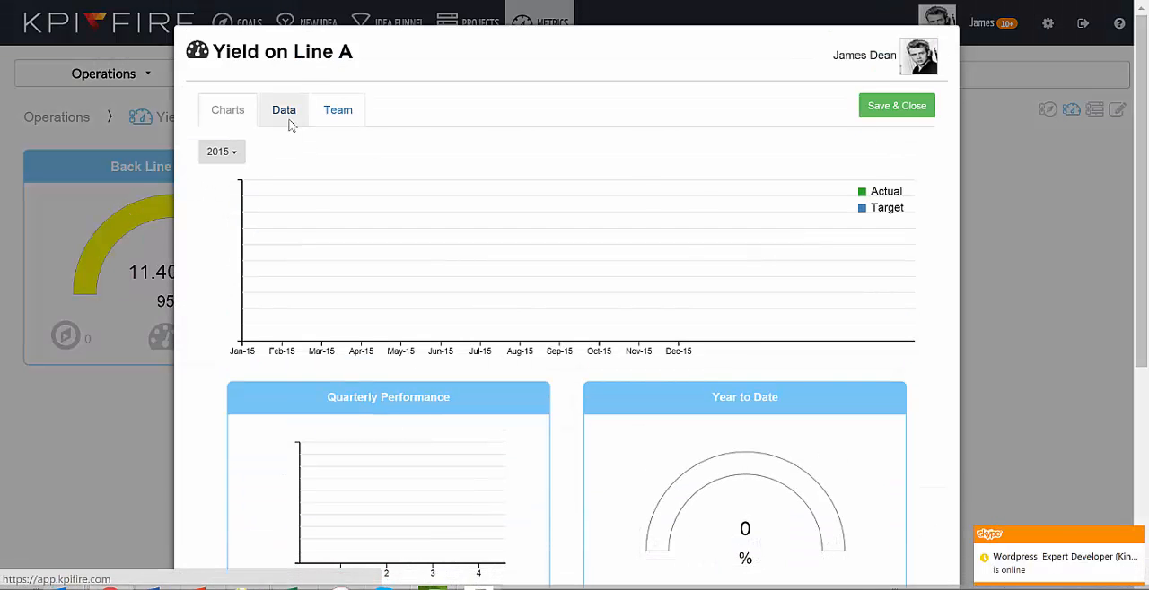
click(284, 109)
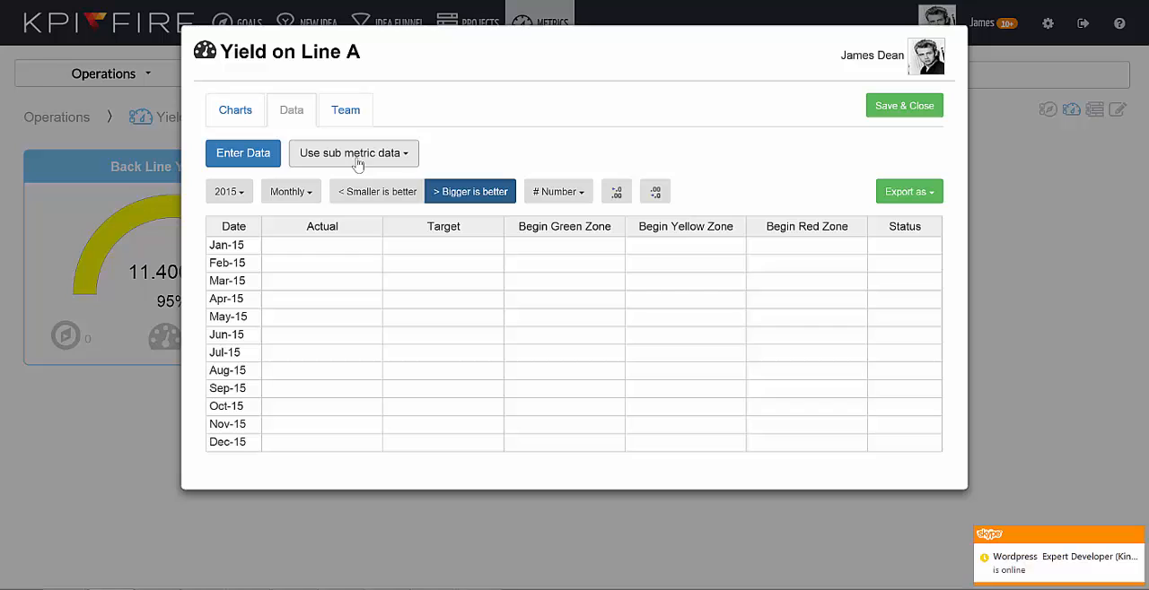
mouse_move(438, 163)
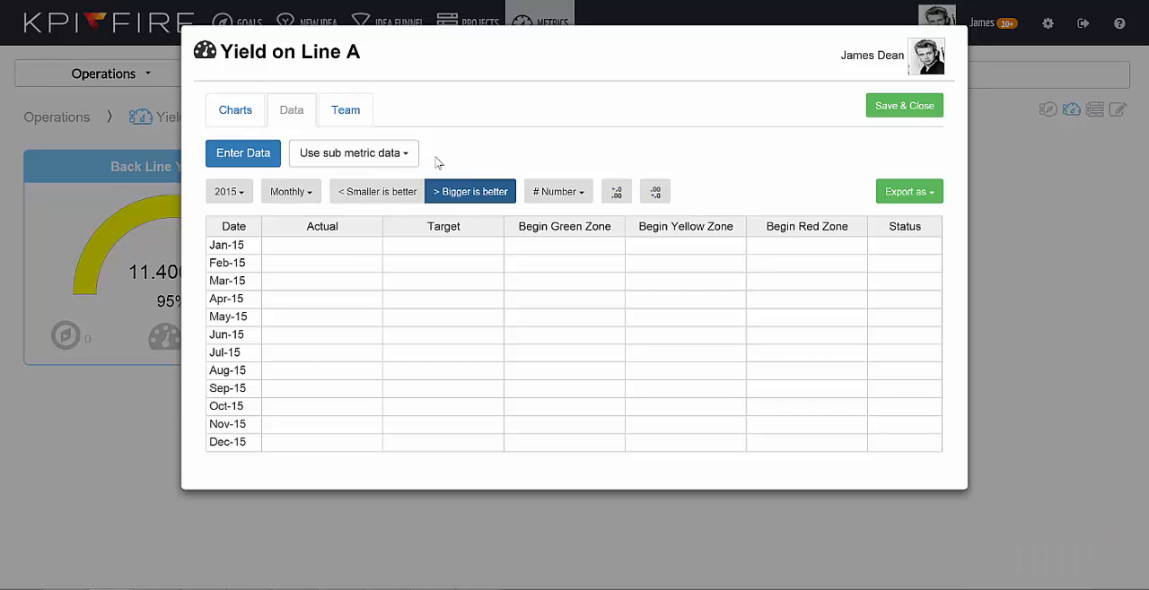
click(242, 153)
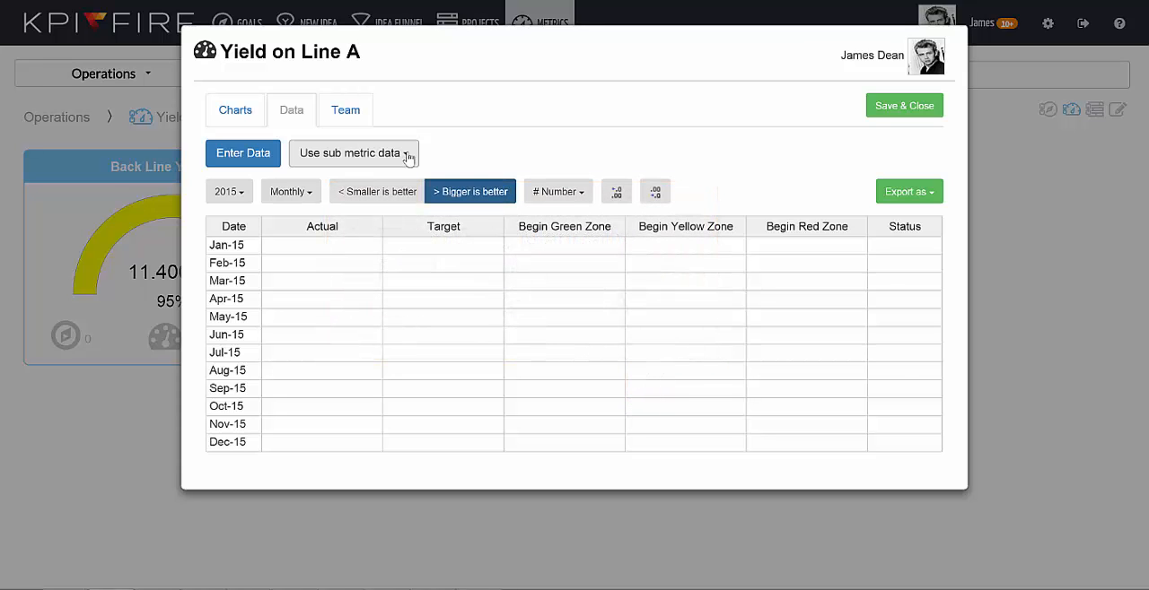
click(353, 152)
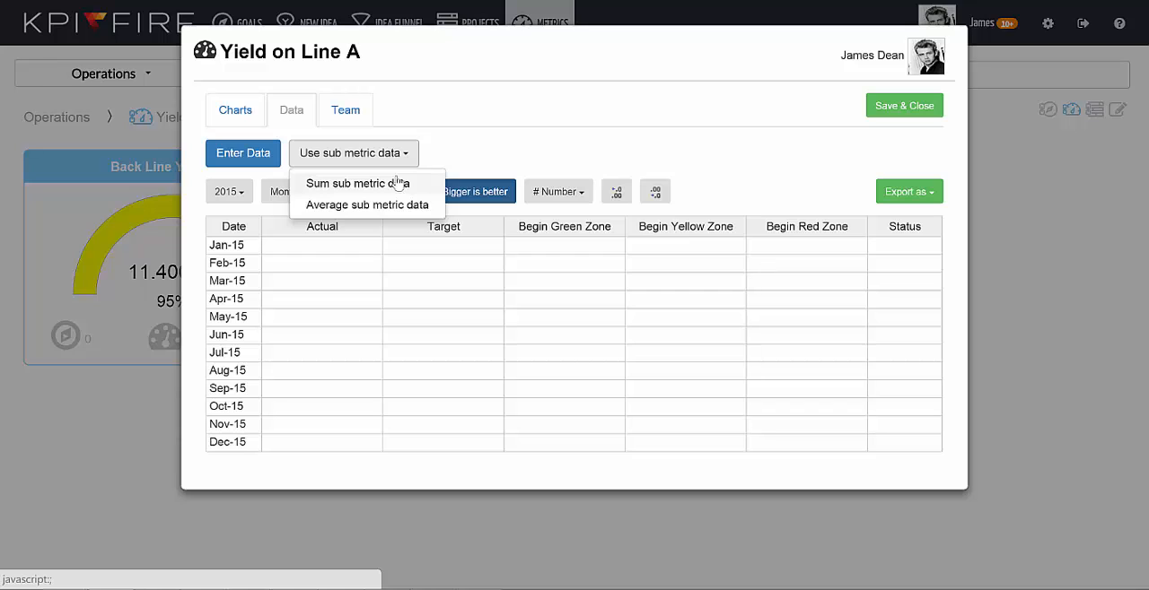
mouse_move(381, 204)
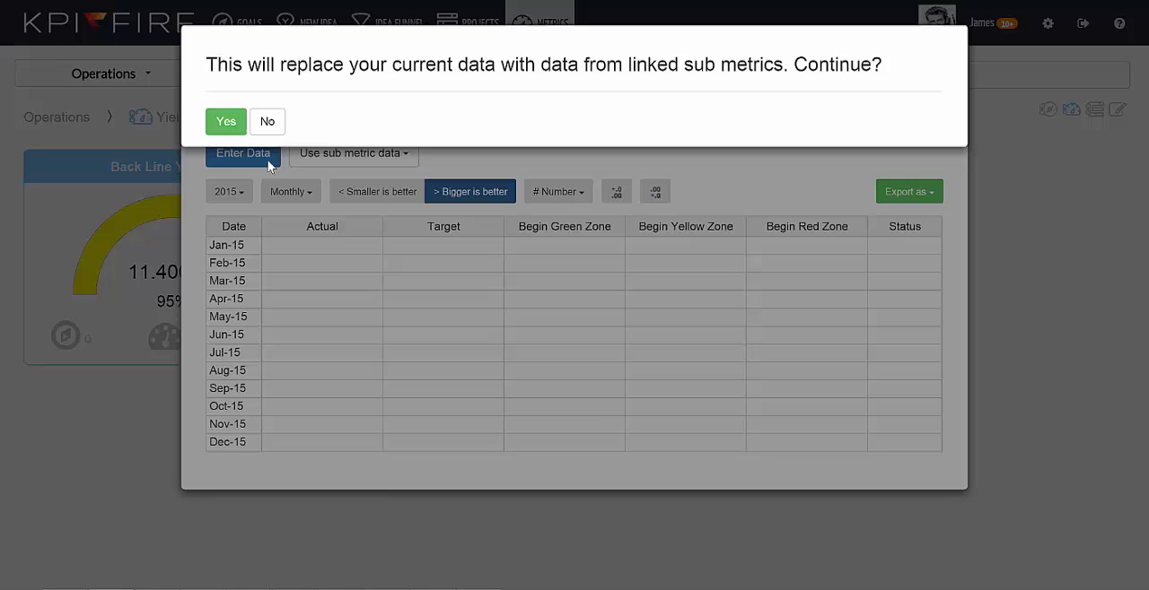
- Replace Yield on Line A's data with sub-metric averages, format as % Percentage, and save
click(225, 121)
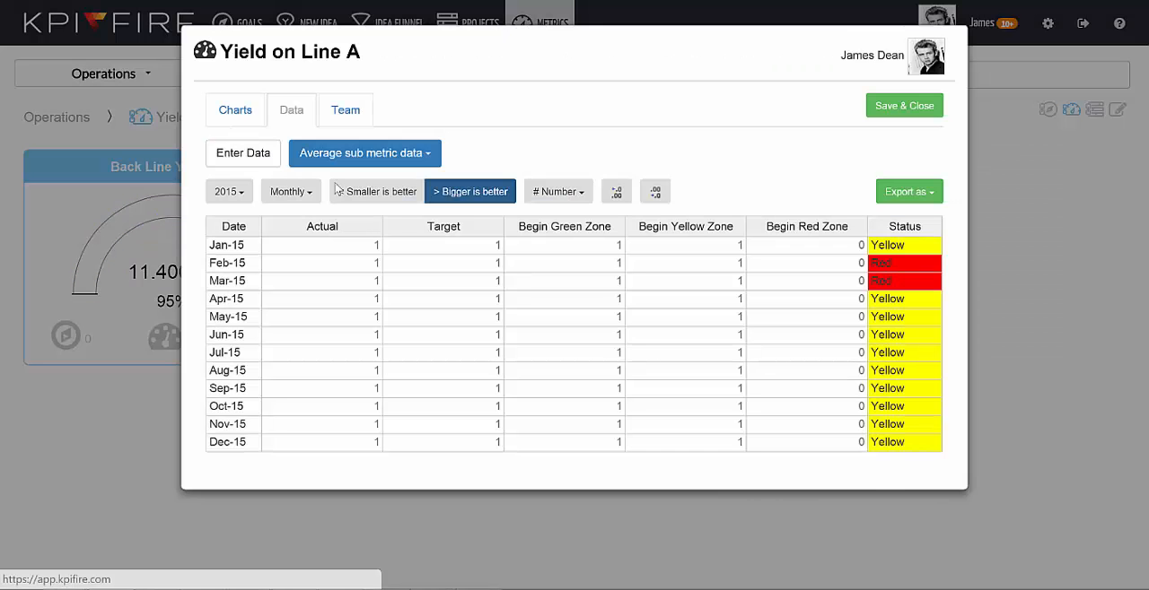
click(556, 191)
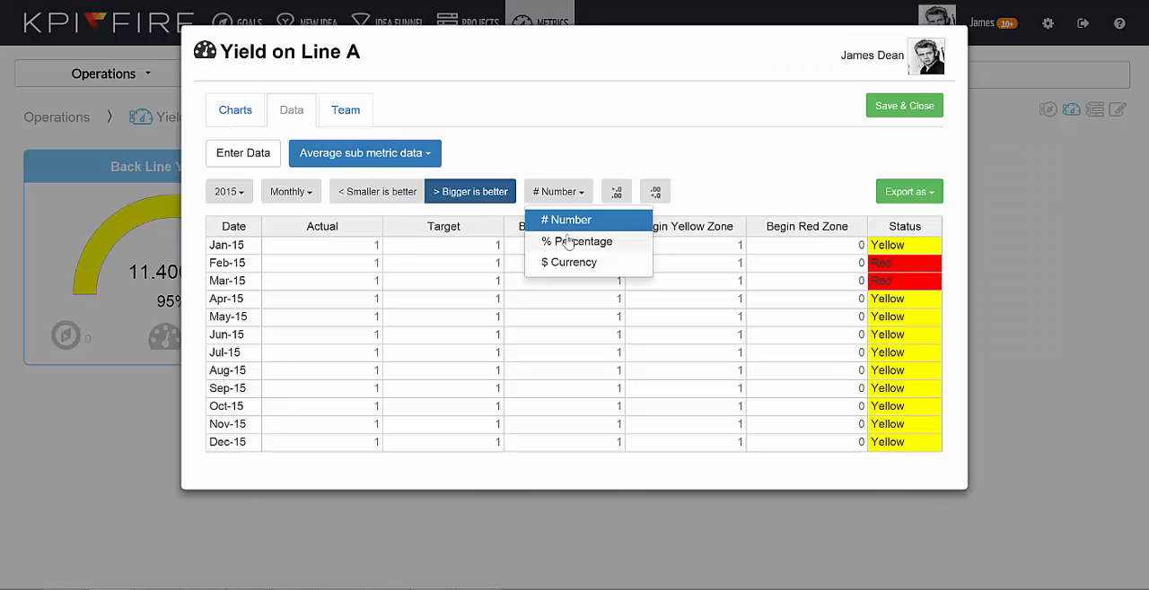
click(576, 242)
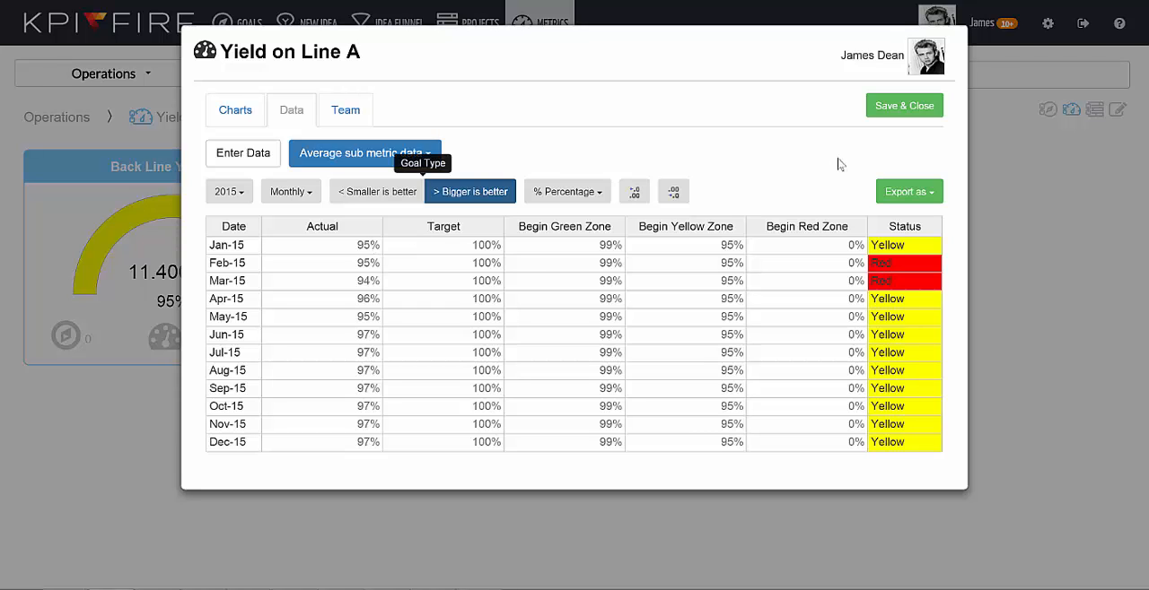
click(235, 110)
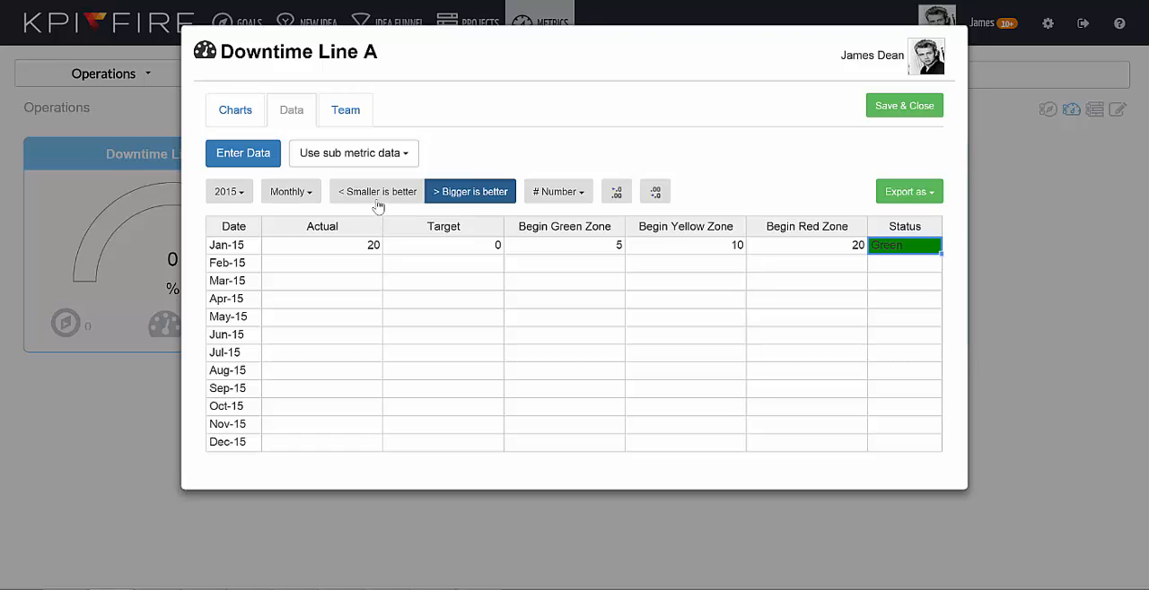
- Mark Downtime Line A as smaller-is-better and pick a value format for it
click(376, 191)
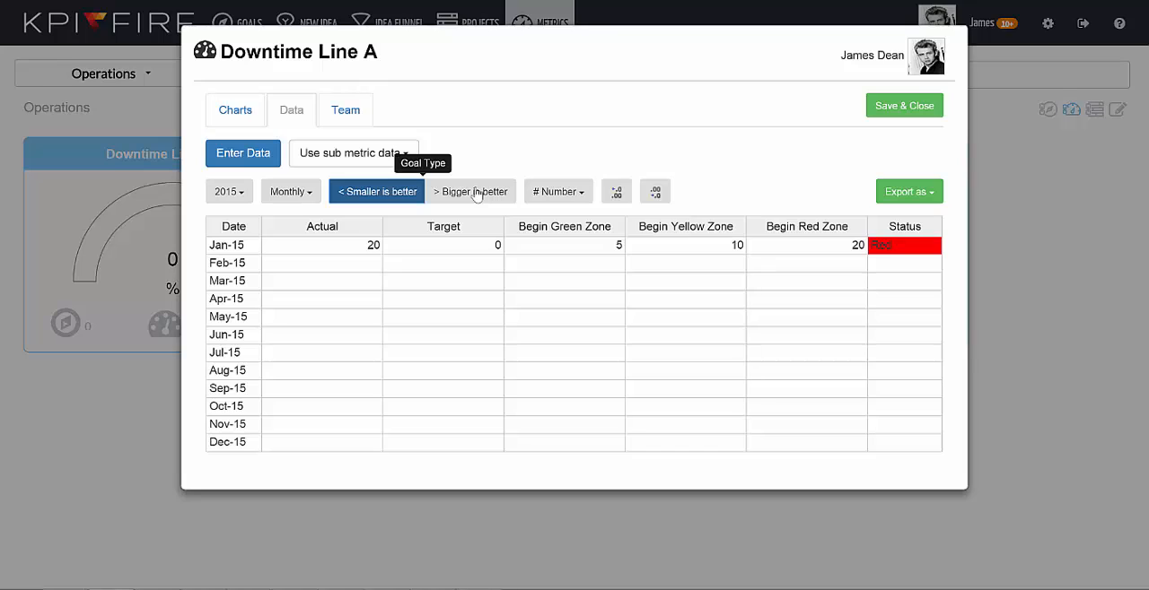
mouse_move(566, 191)
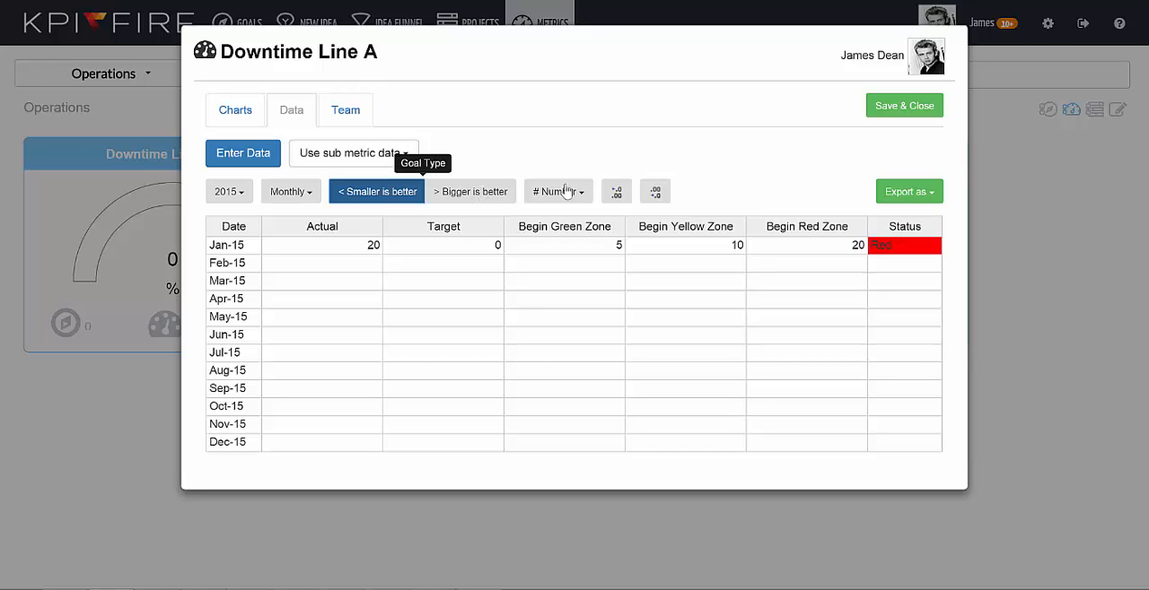
click(557, 192)
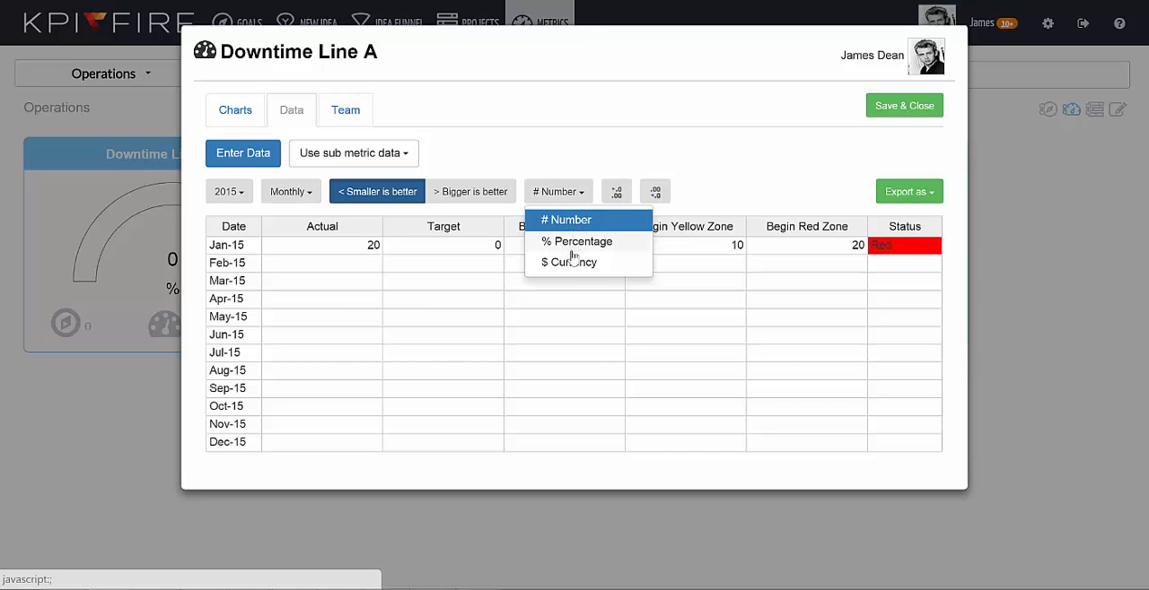
click(234, 109)
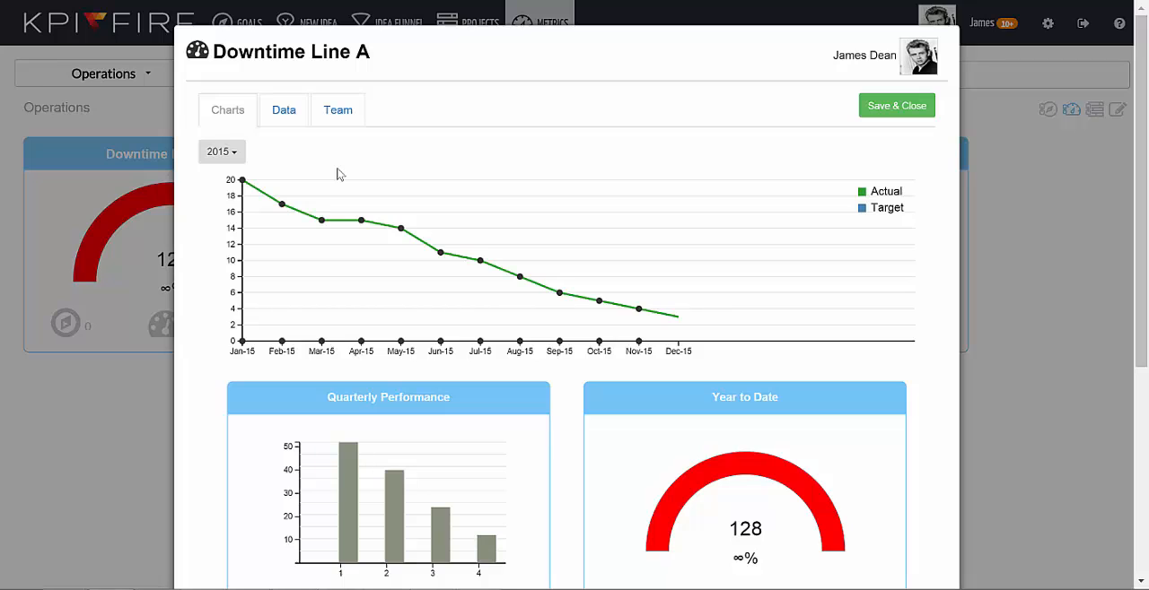
- Scroll Downtime Line A's charts to the quarterly bars and year-to-date gauge of 128
scroll(down, 3)
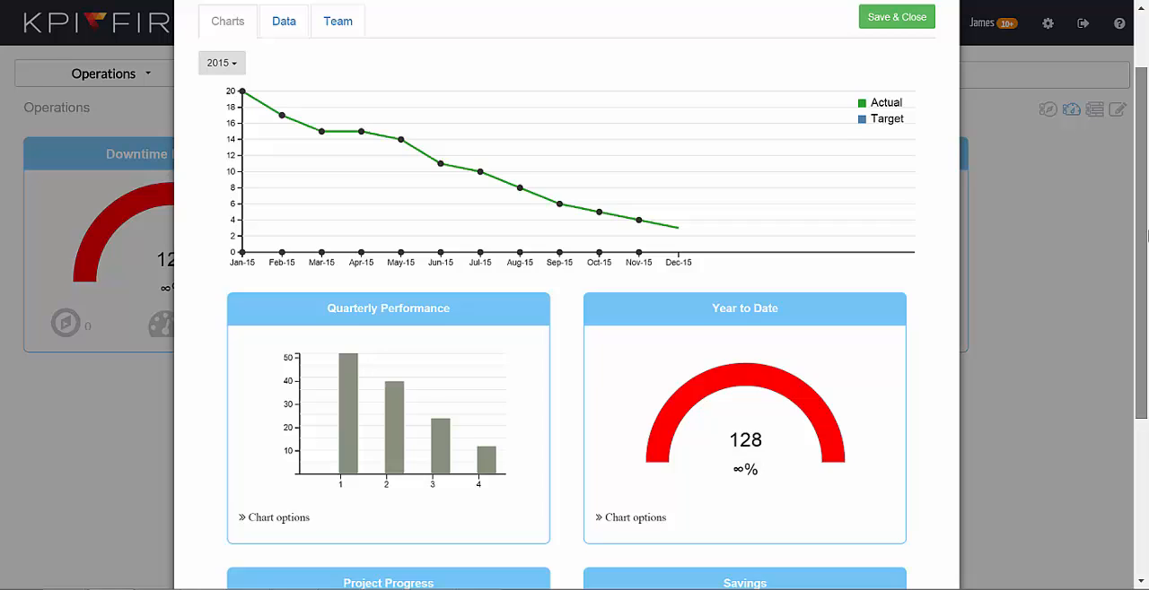
scroll(down, 3)
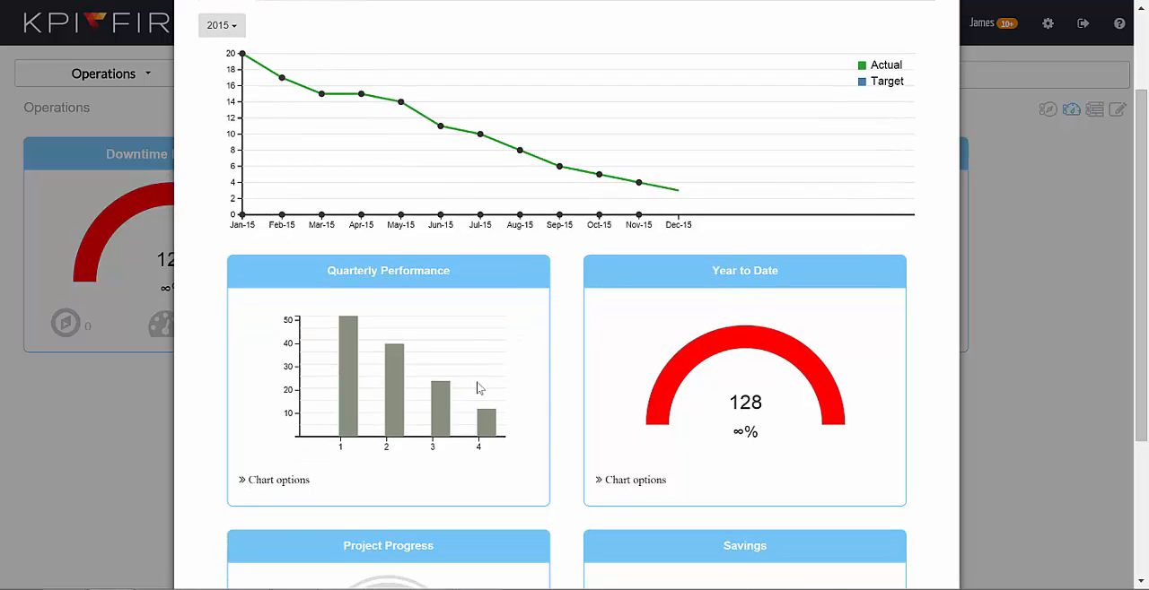
mouse_move(768, 387)
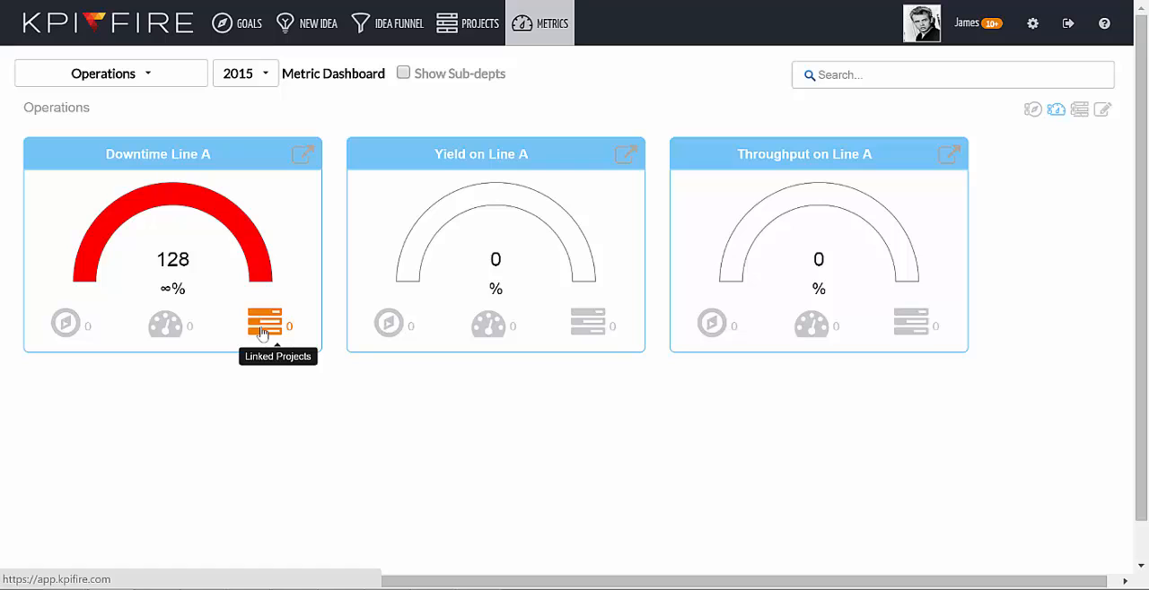
- Create the 'Reduce Downtime on Line A' project under Downtime Line A and view its charter
click(264, 324)
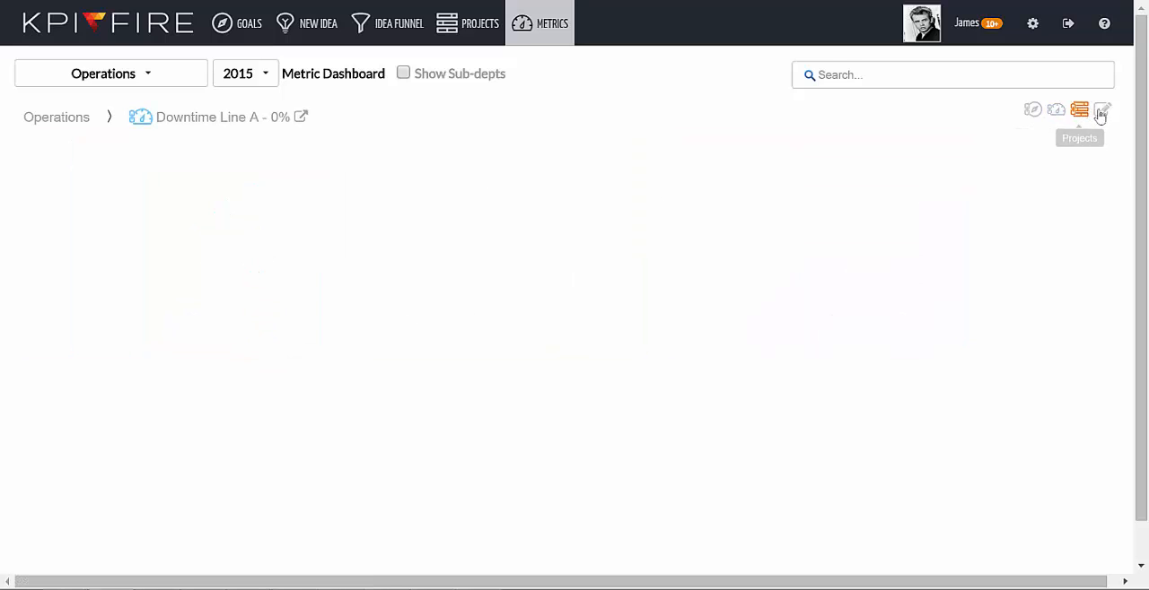
mouse_move(1102, 109)
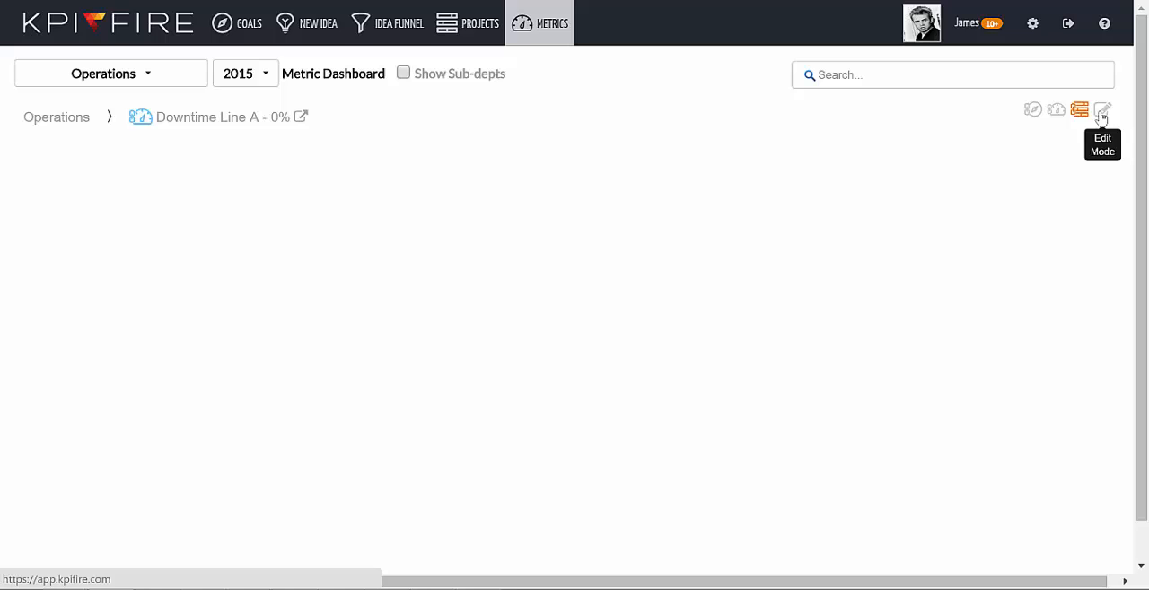
click(1102, 109)
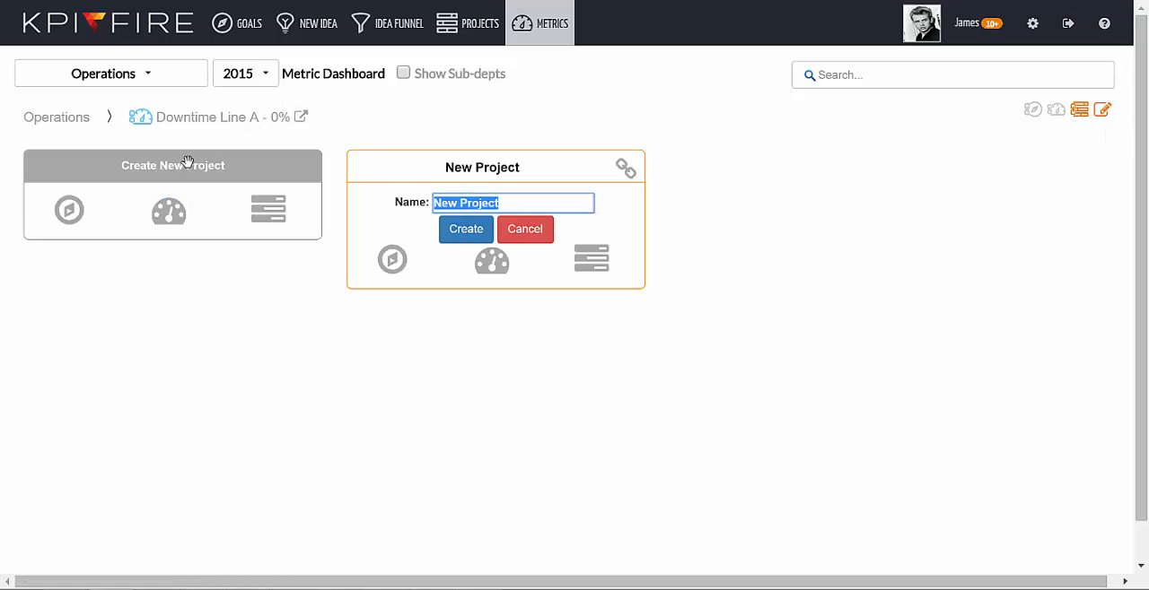
text(Redu)
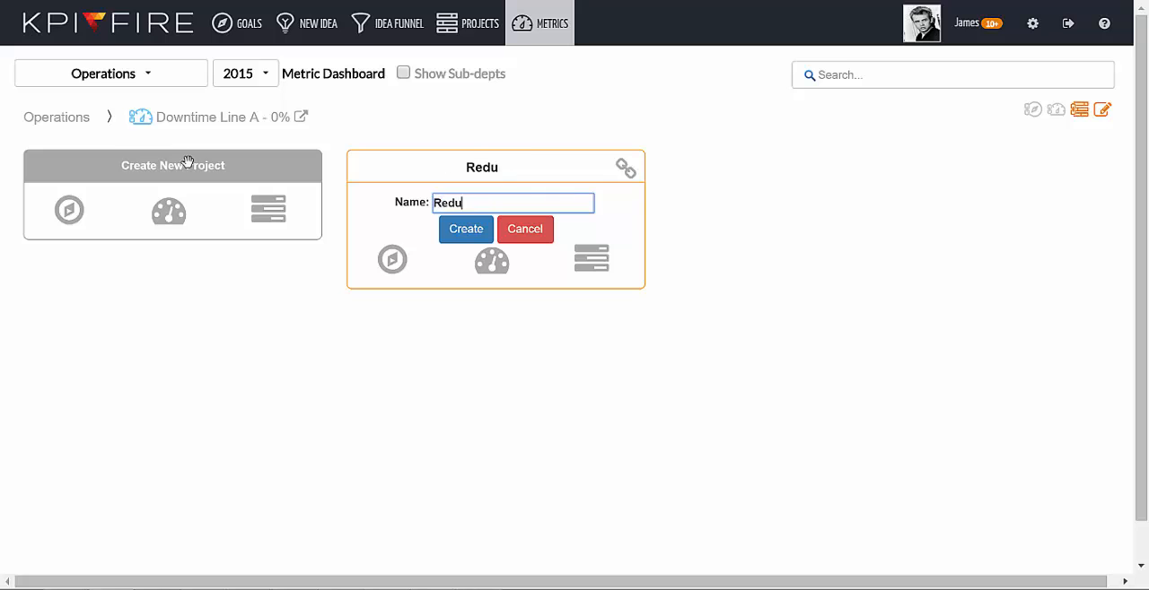
click(465, 229)
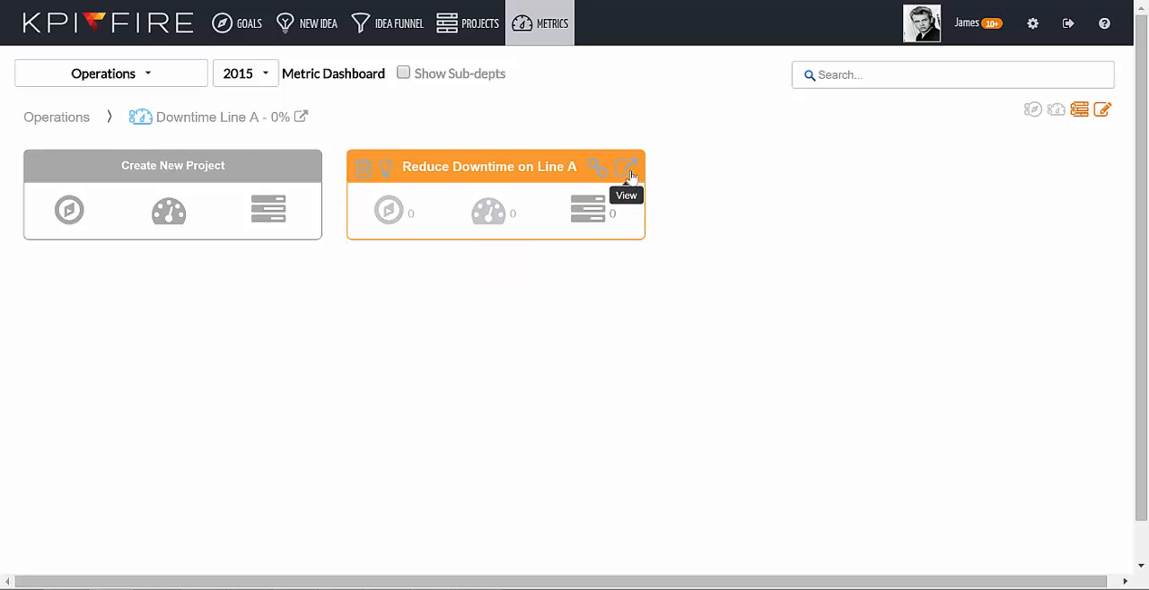
click(628, 167)
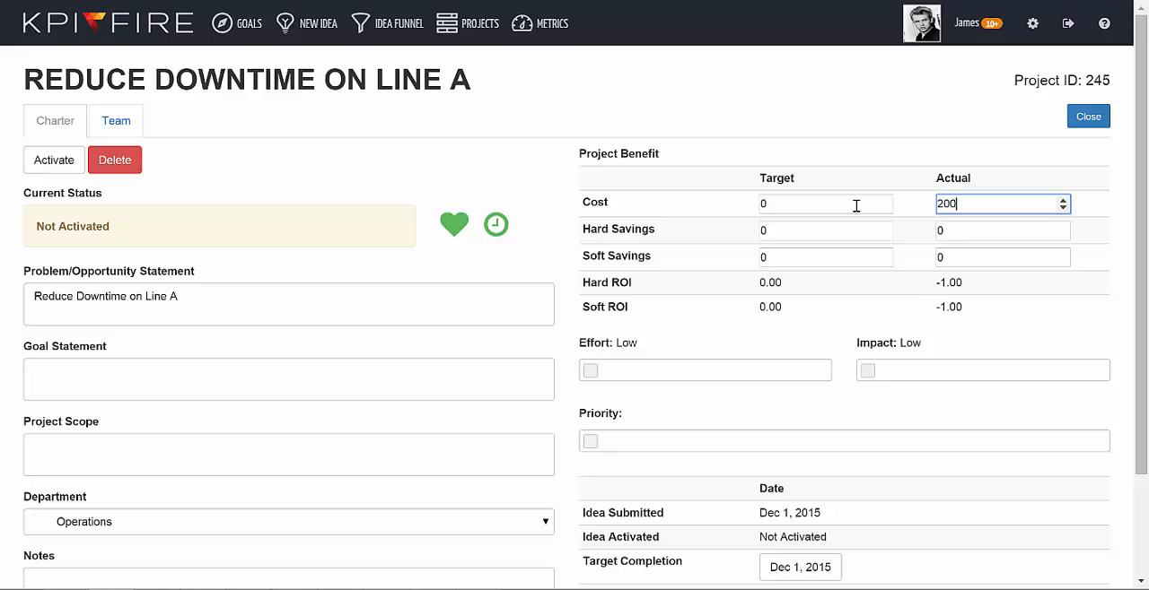
- Activate Reduce Downtime on Line A, check its linked Savings chart, and close back to Metrics
click(53, 160)
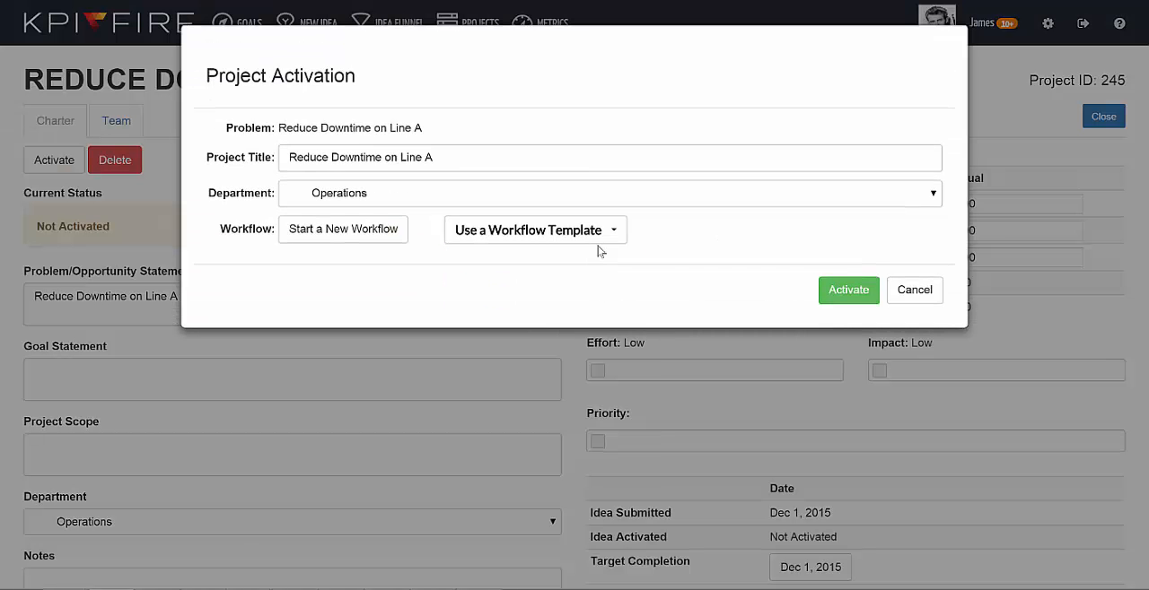
click(847, 290)
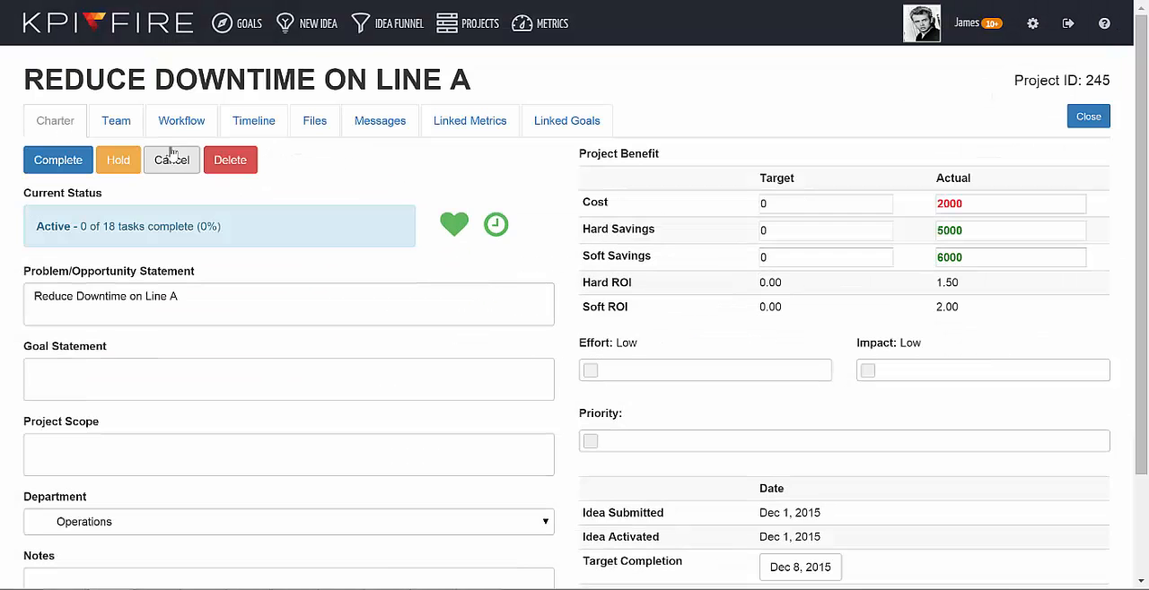
click(182, 120)
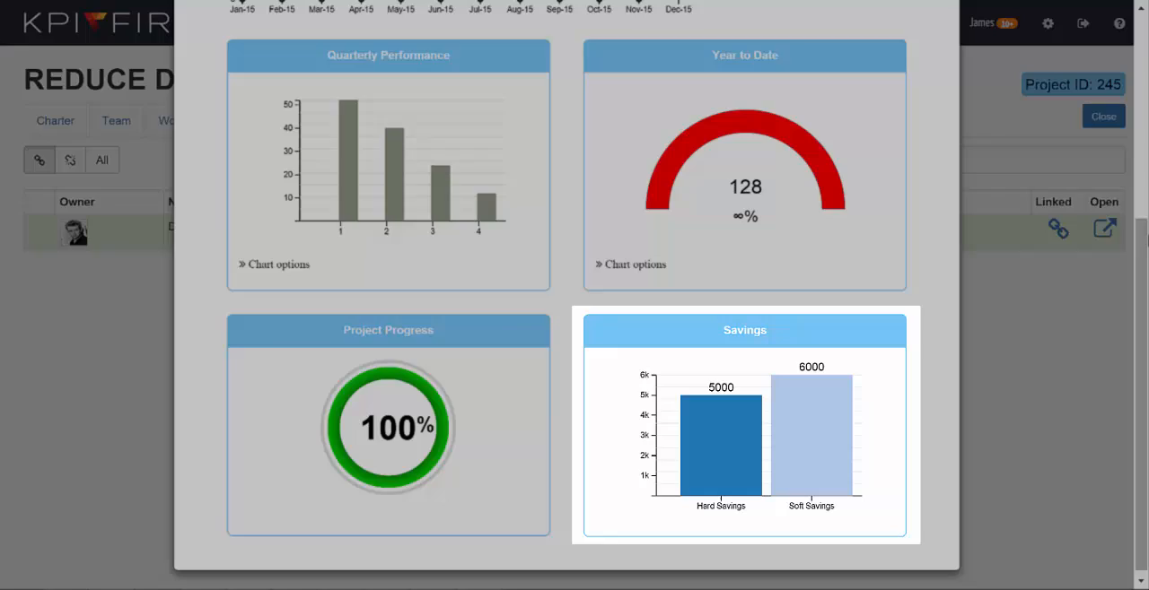
click(1103, 116)
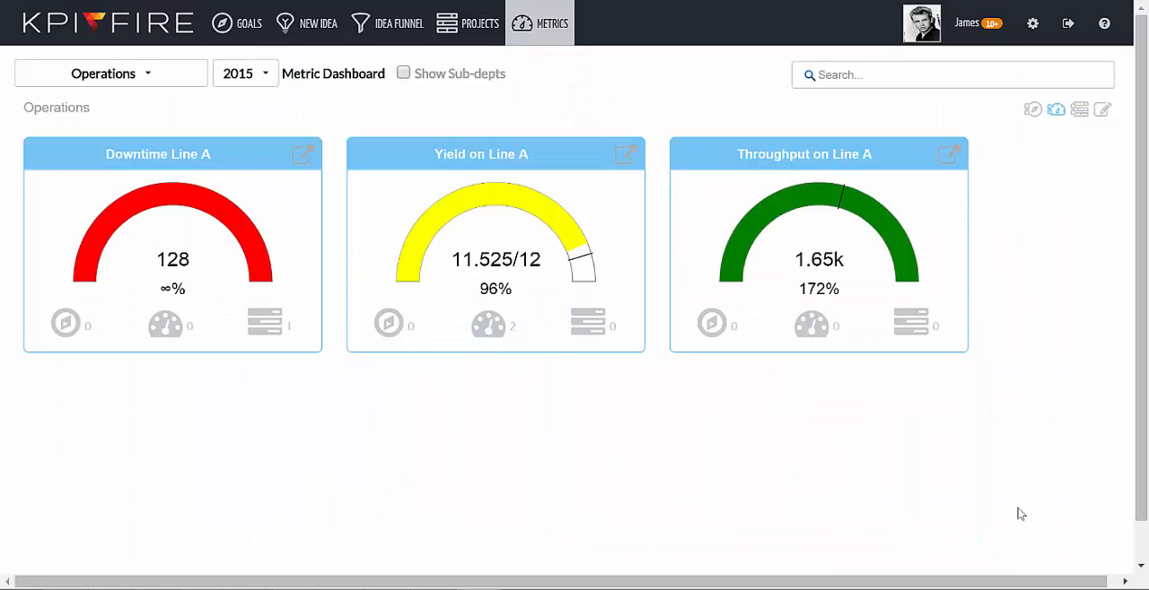